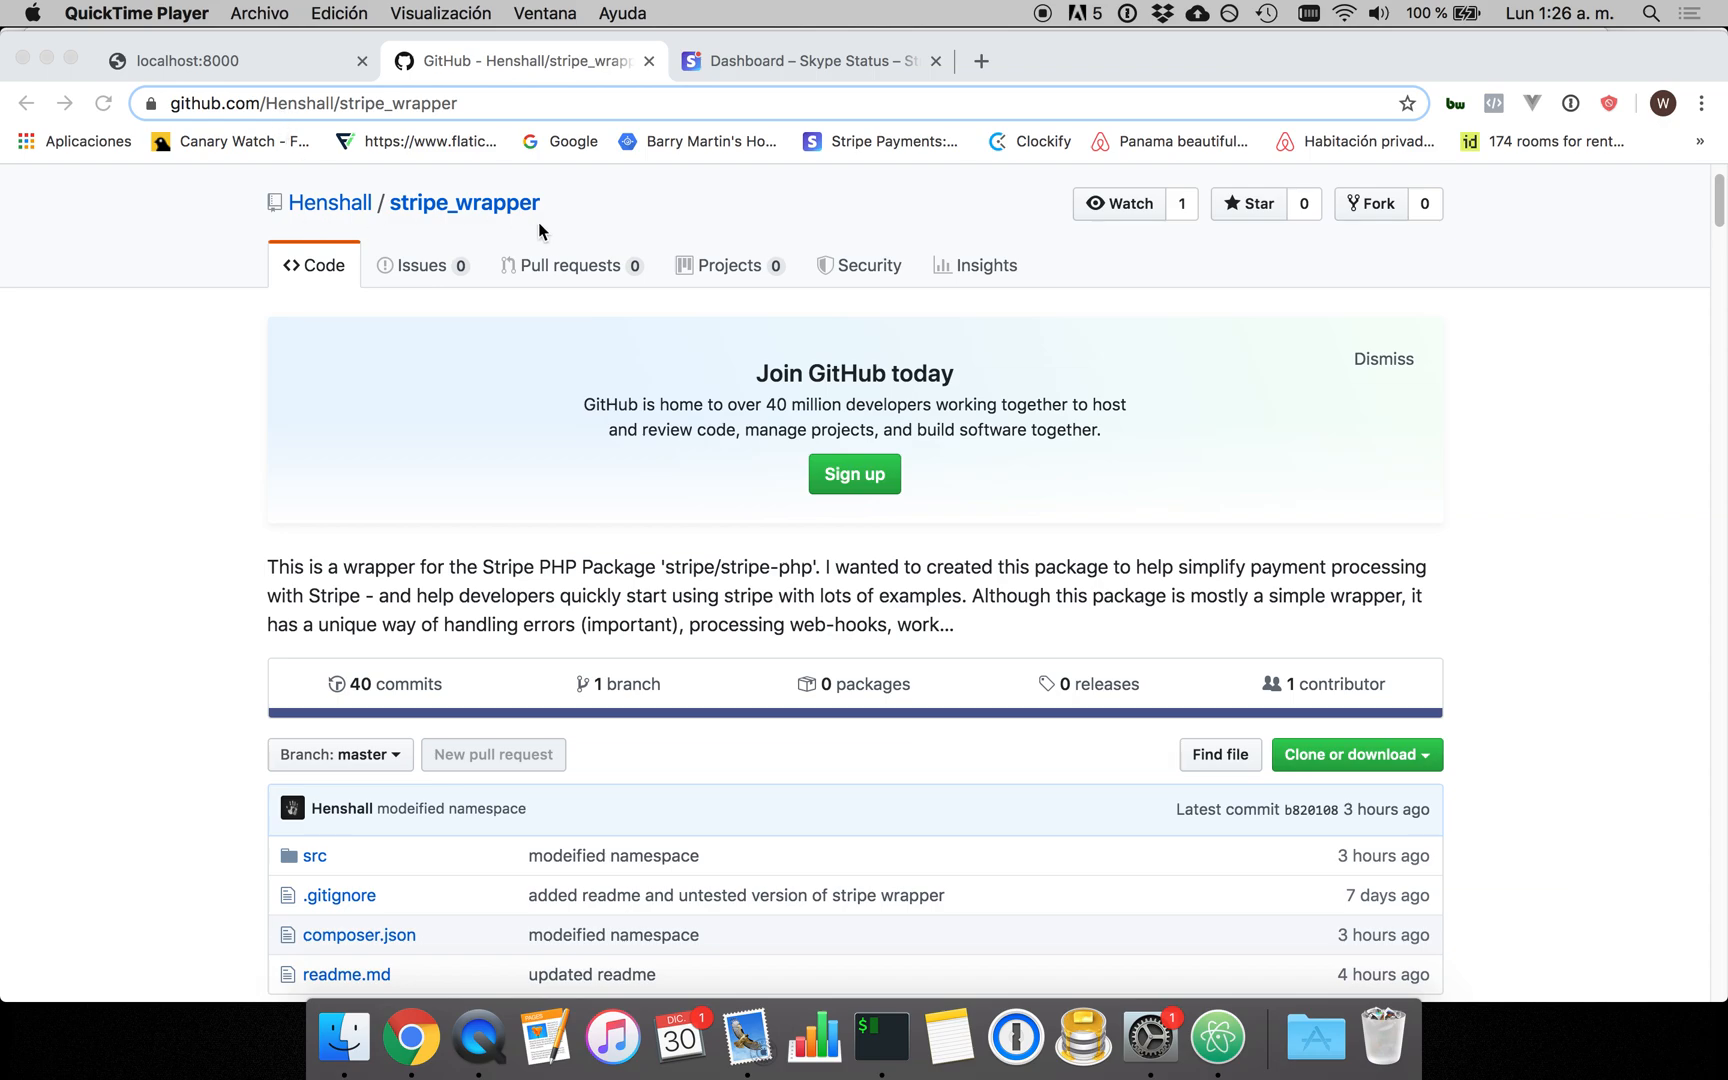
Scroll the README to Front End Example 1's pop-up Checkout form code
scroll("down", 3)
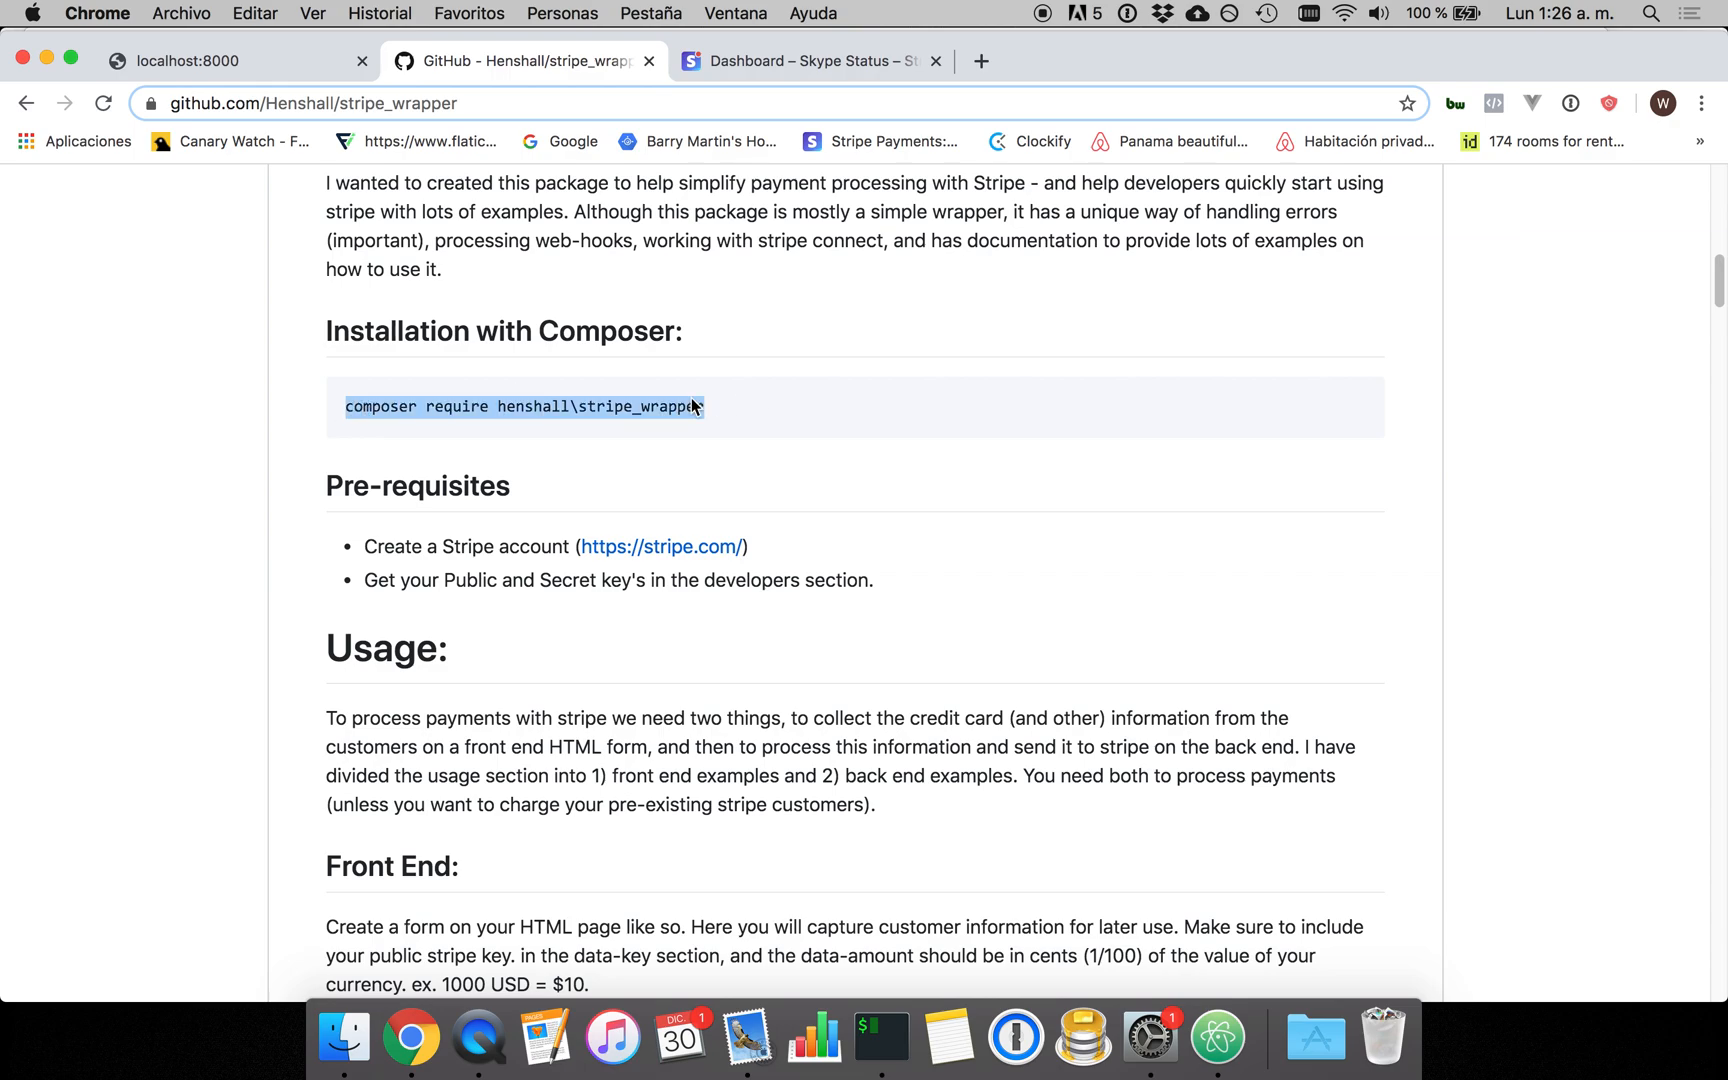
scroll("down", 3)
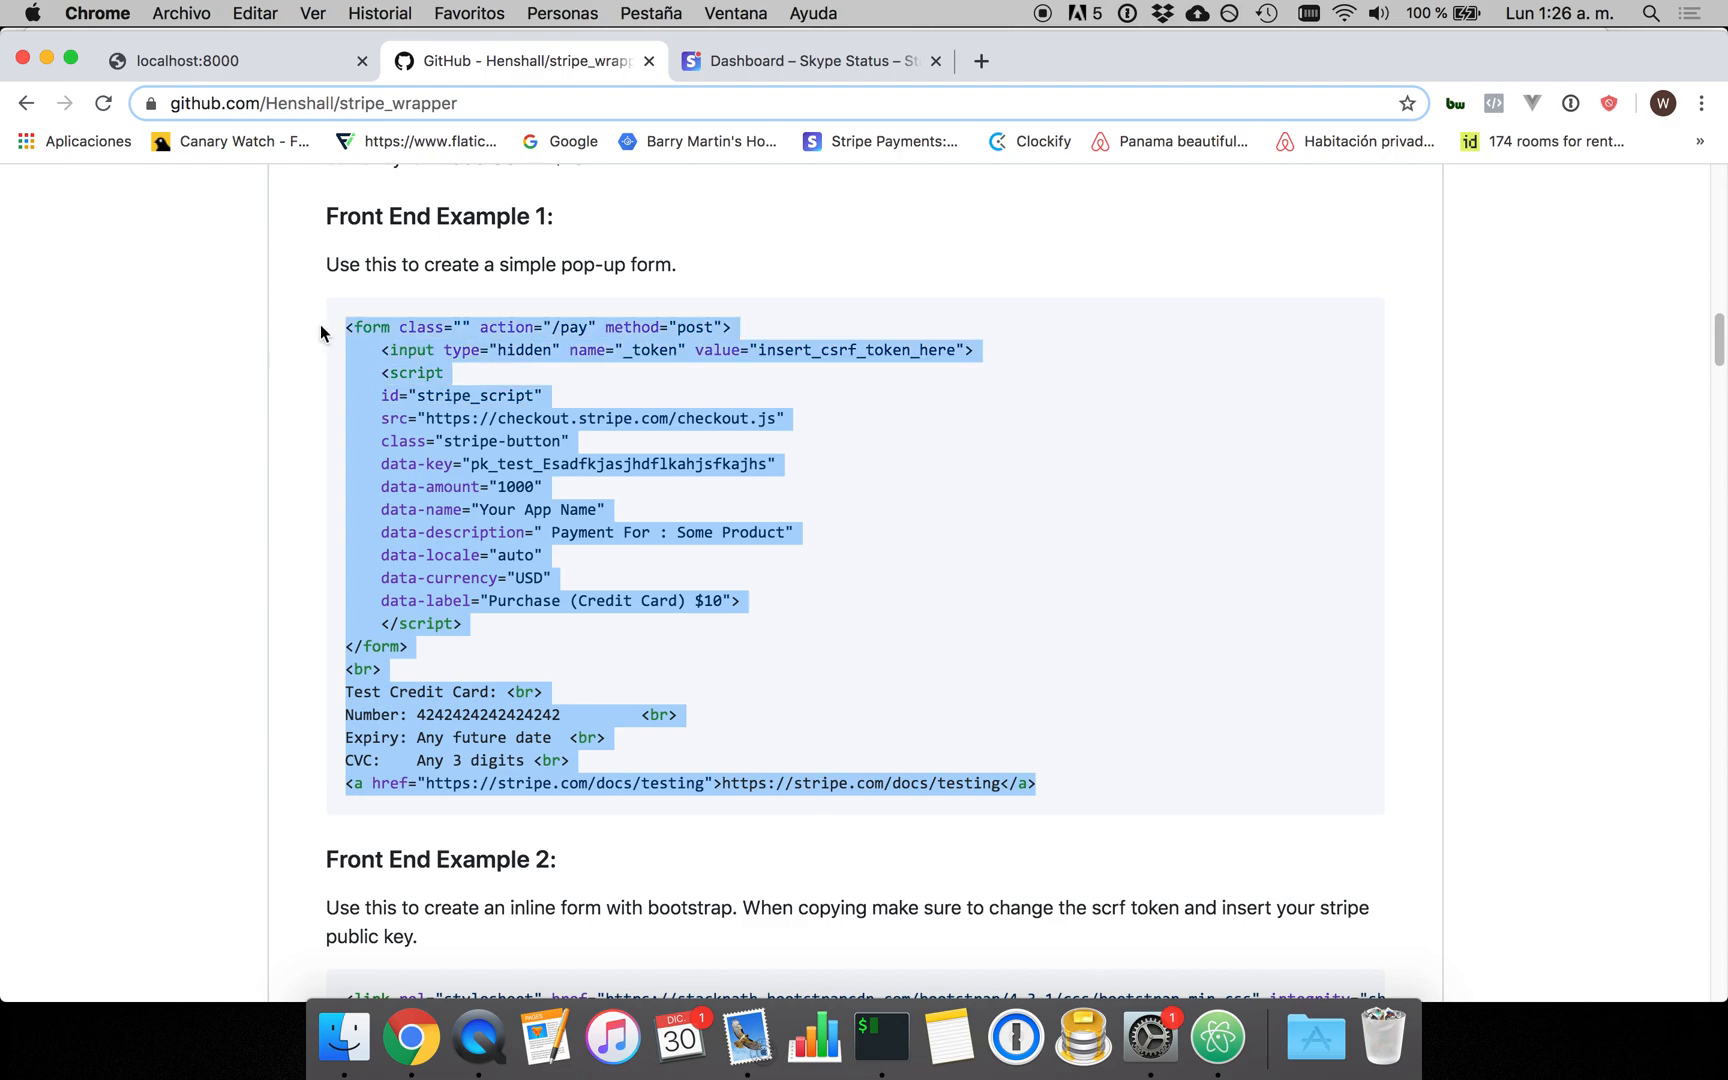
Replace data-key with the Stripe test publishable key and set the form action to /pay.php
left_click(1216, 1036)
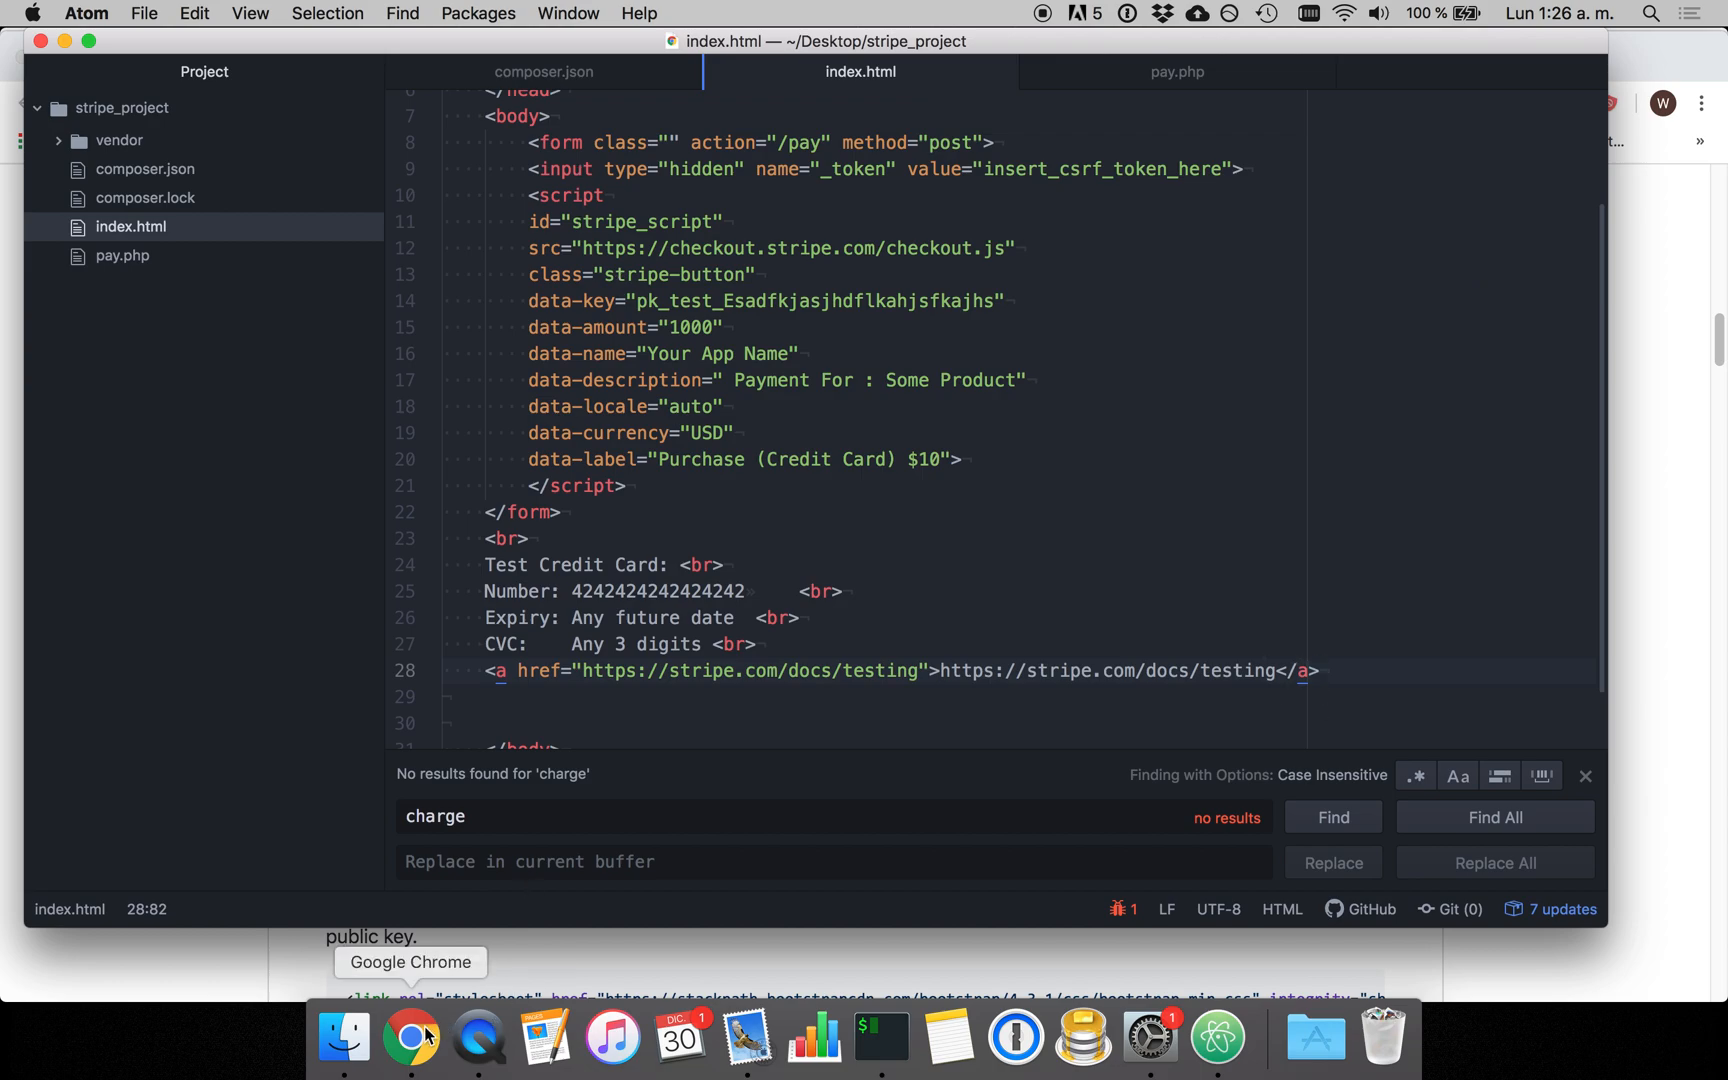
left_click(410, 1036)
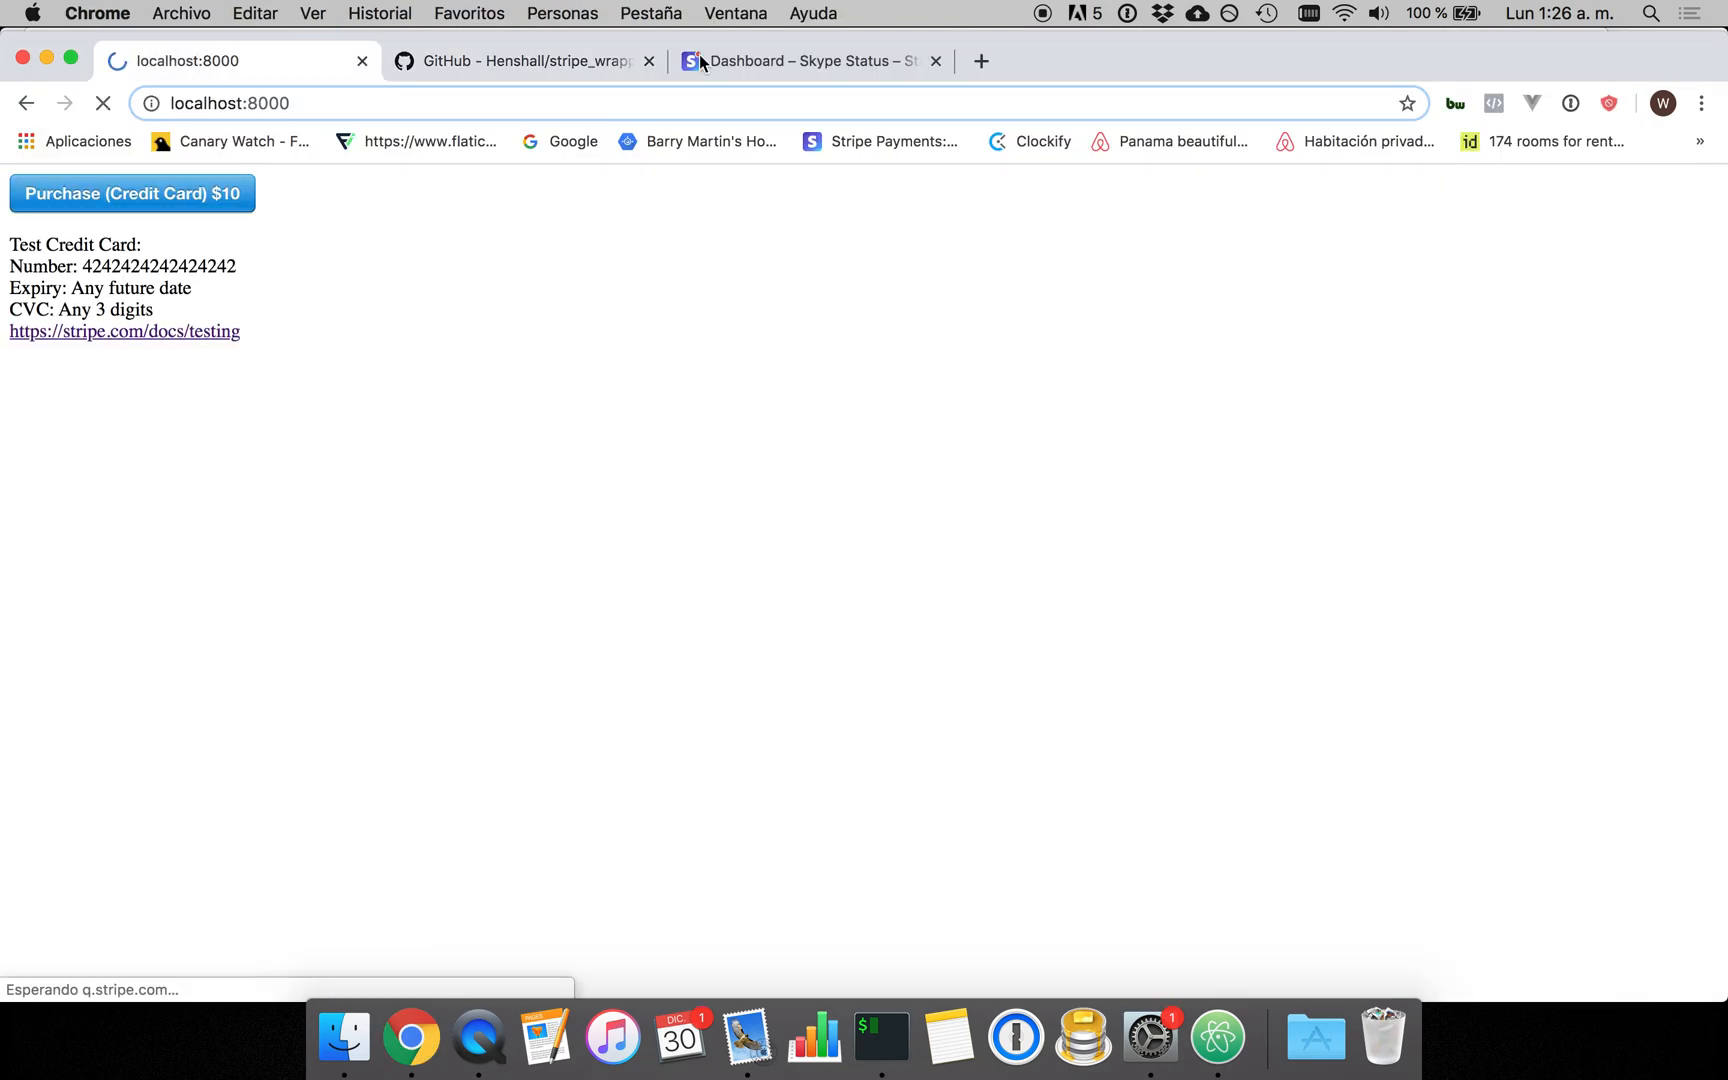
left_click(810, 60)
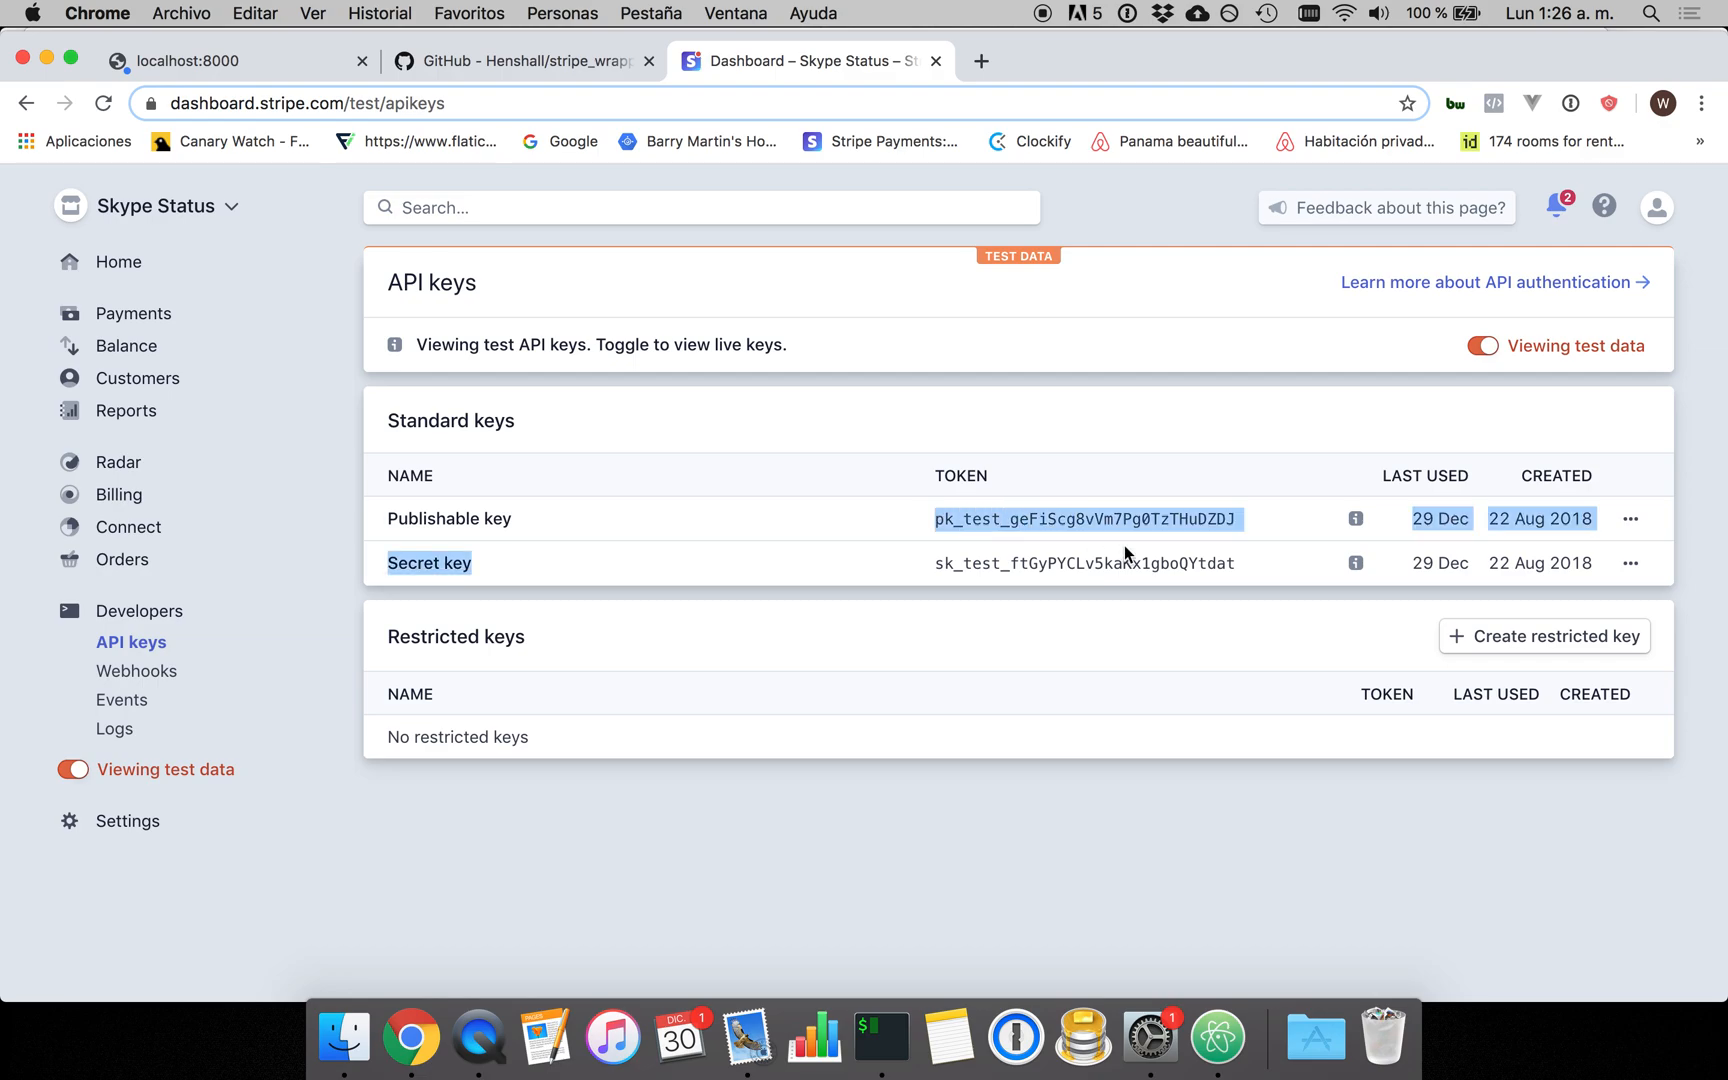
left_click(1216, 1036)
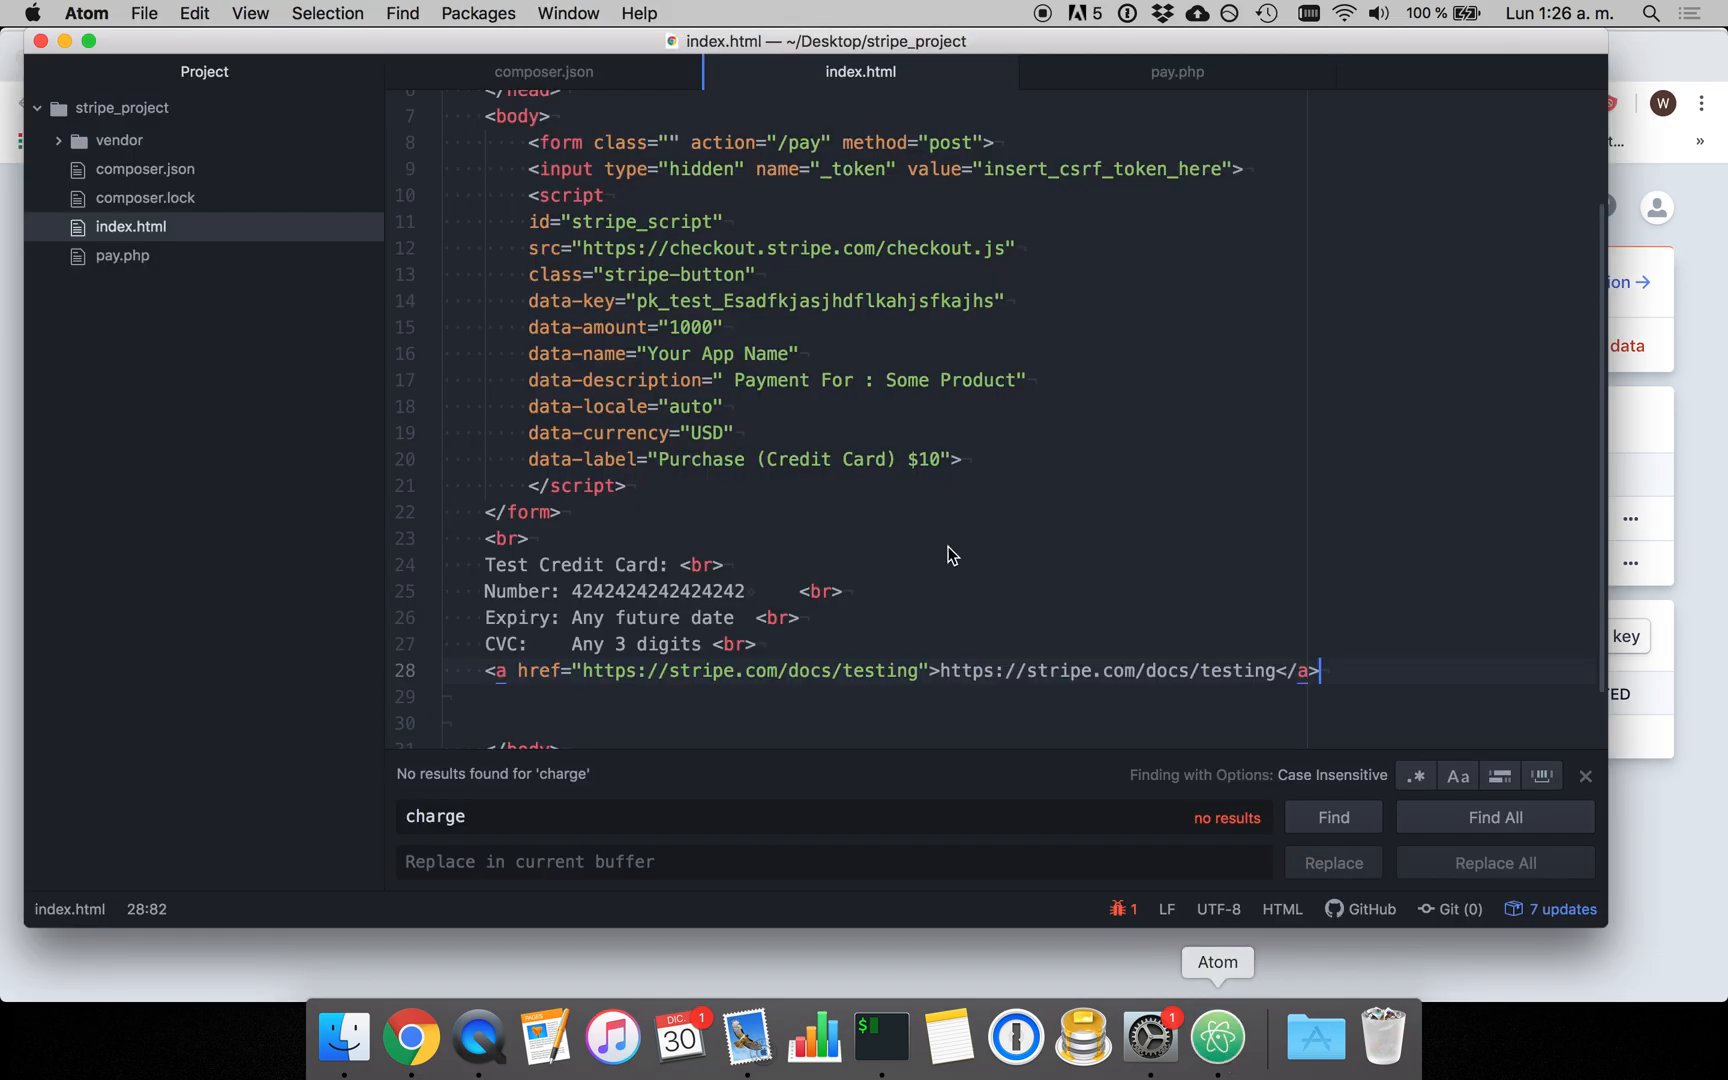
left_click(992, 300)
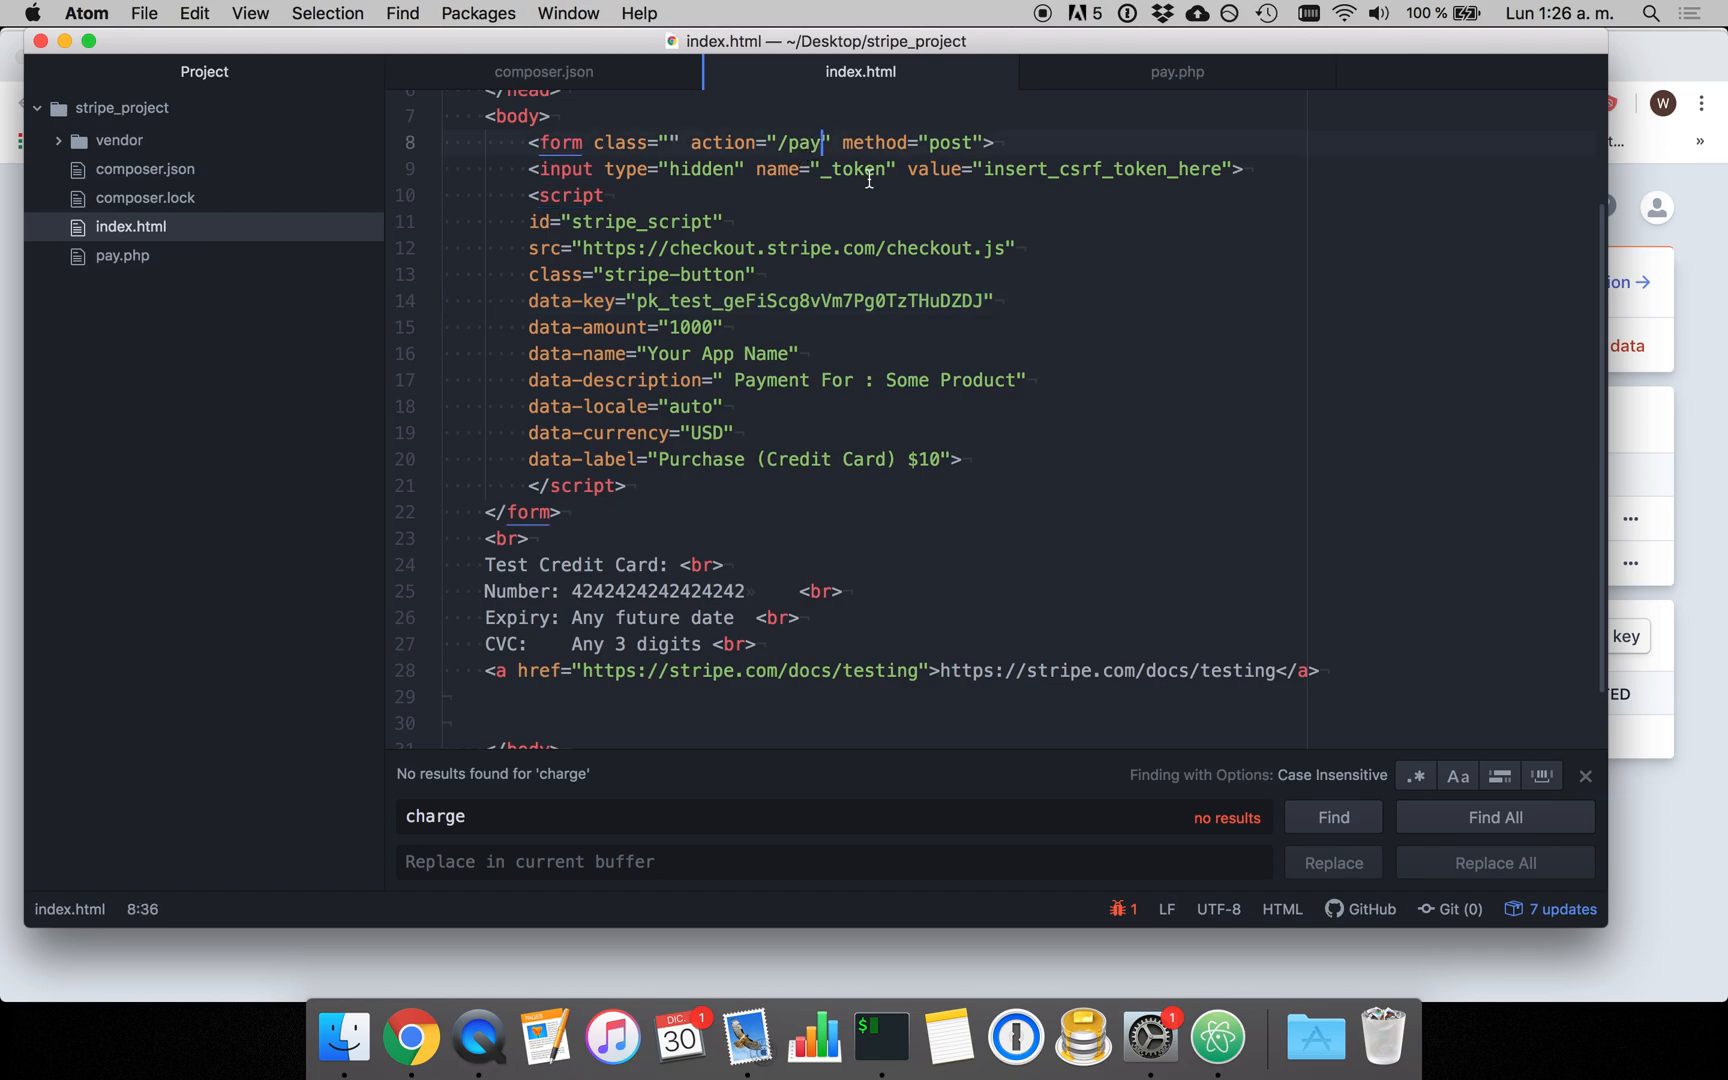
type(".php")
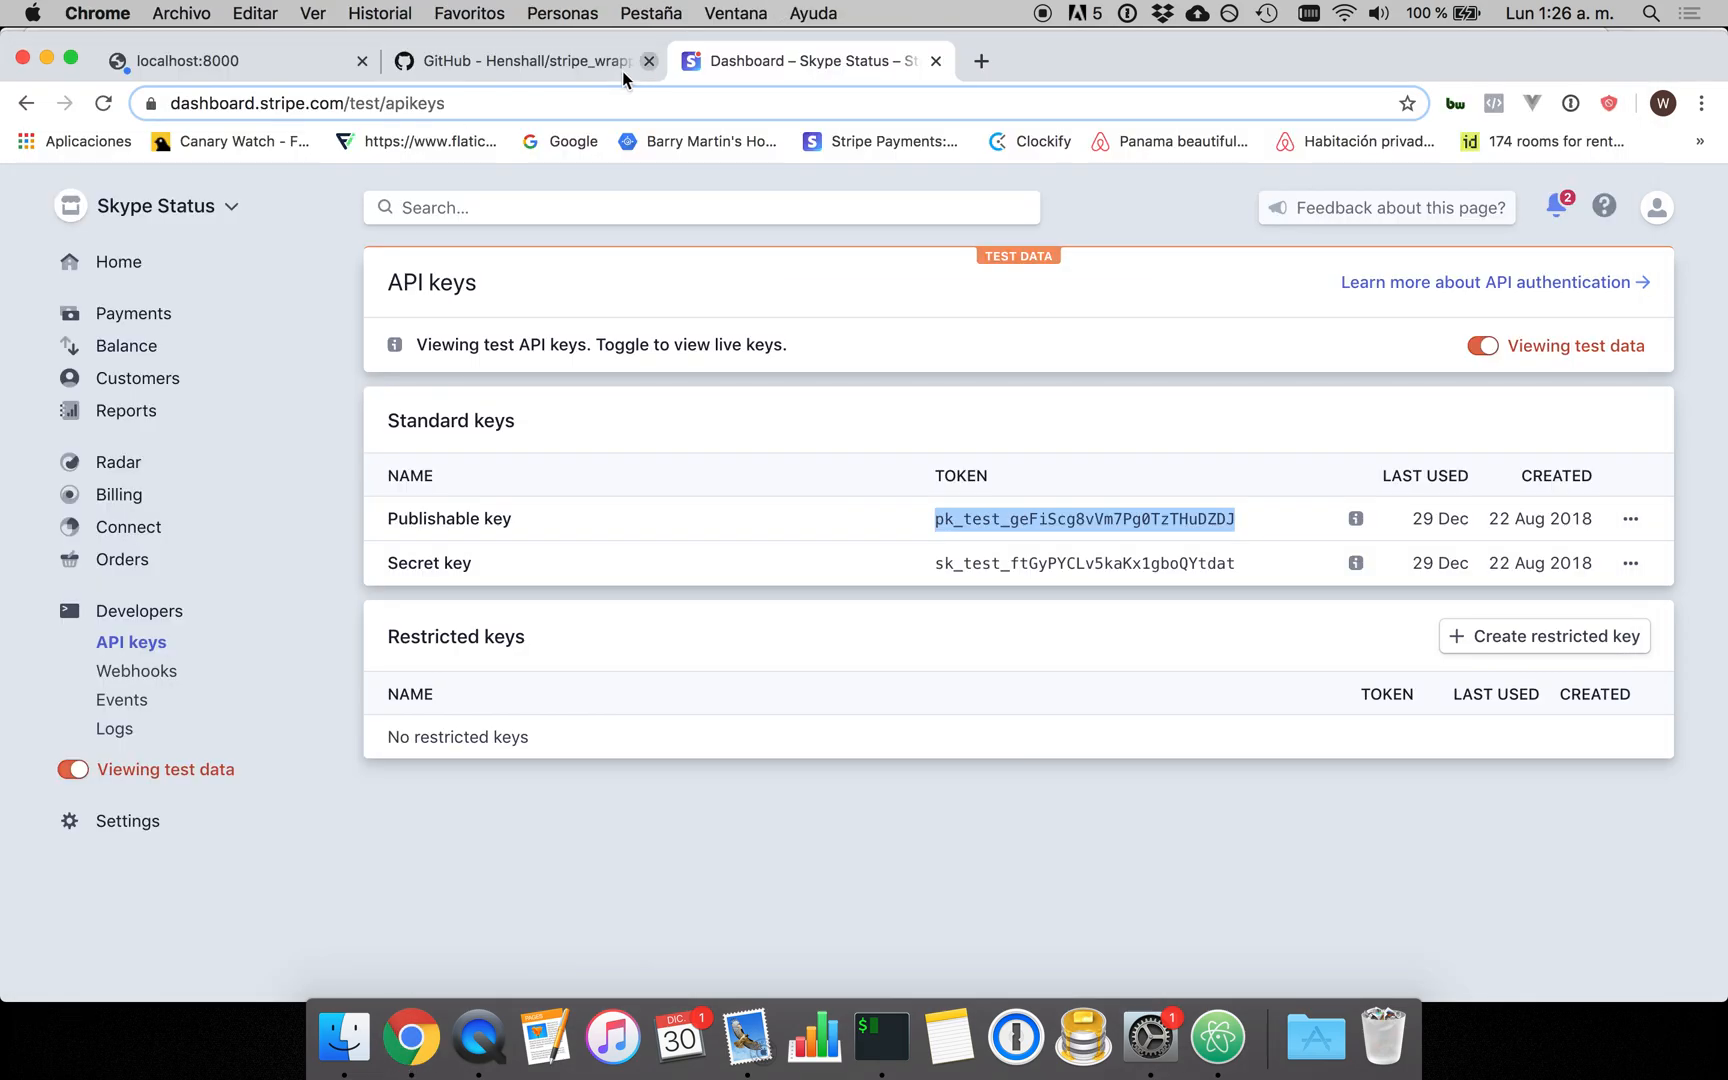
Scroll the README to the 'Charge an anonymous person' PHP example and select it
left_click(518, 60)
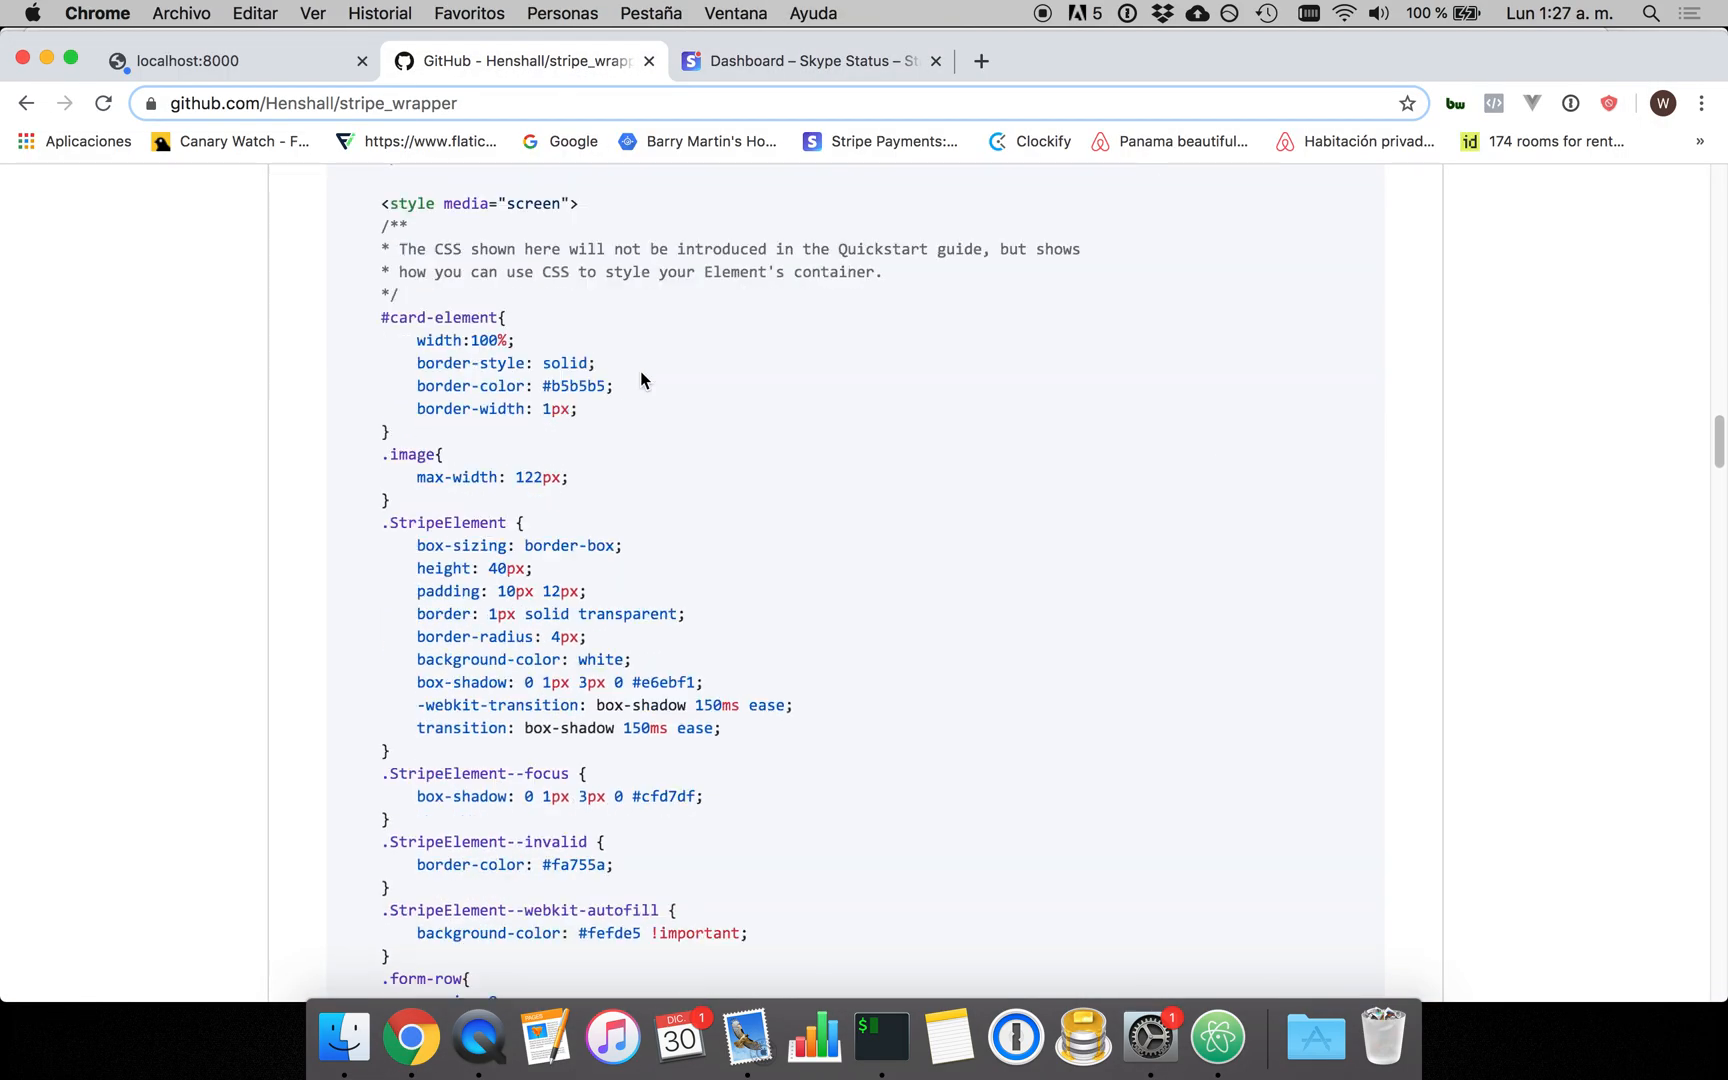
scroll("down", 3)
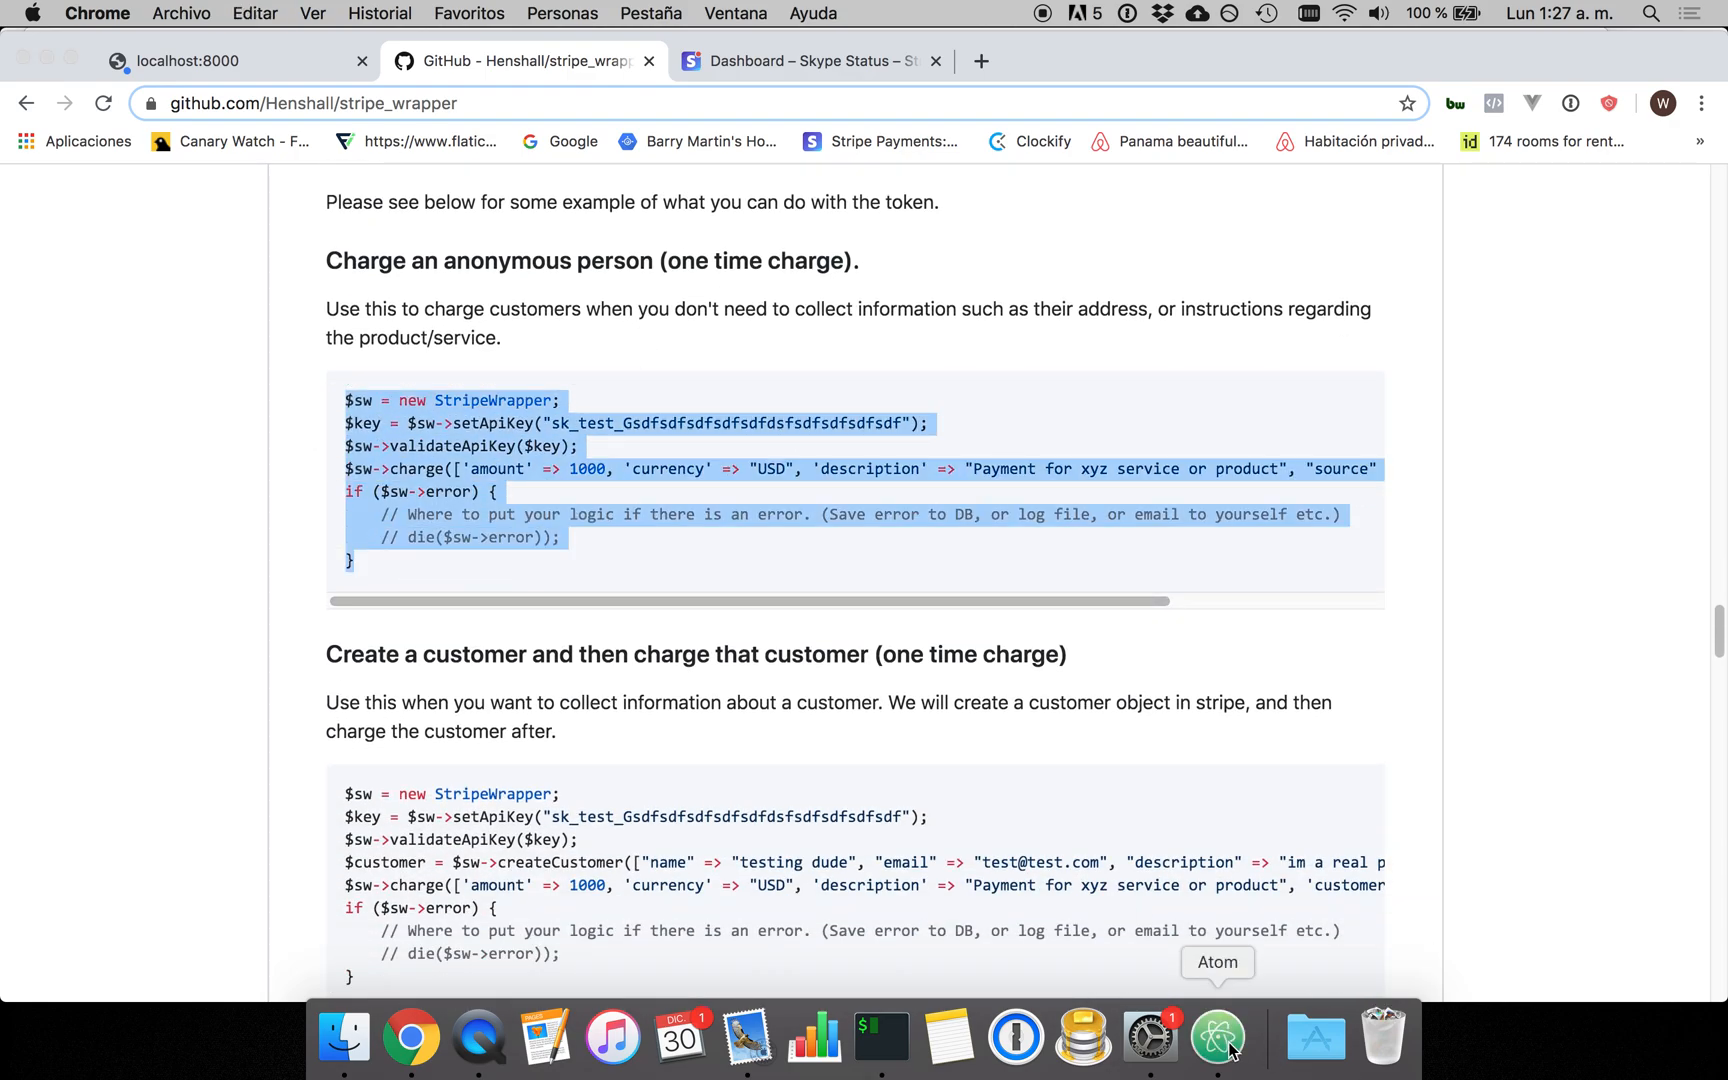
left_click(1216, 1036)
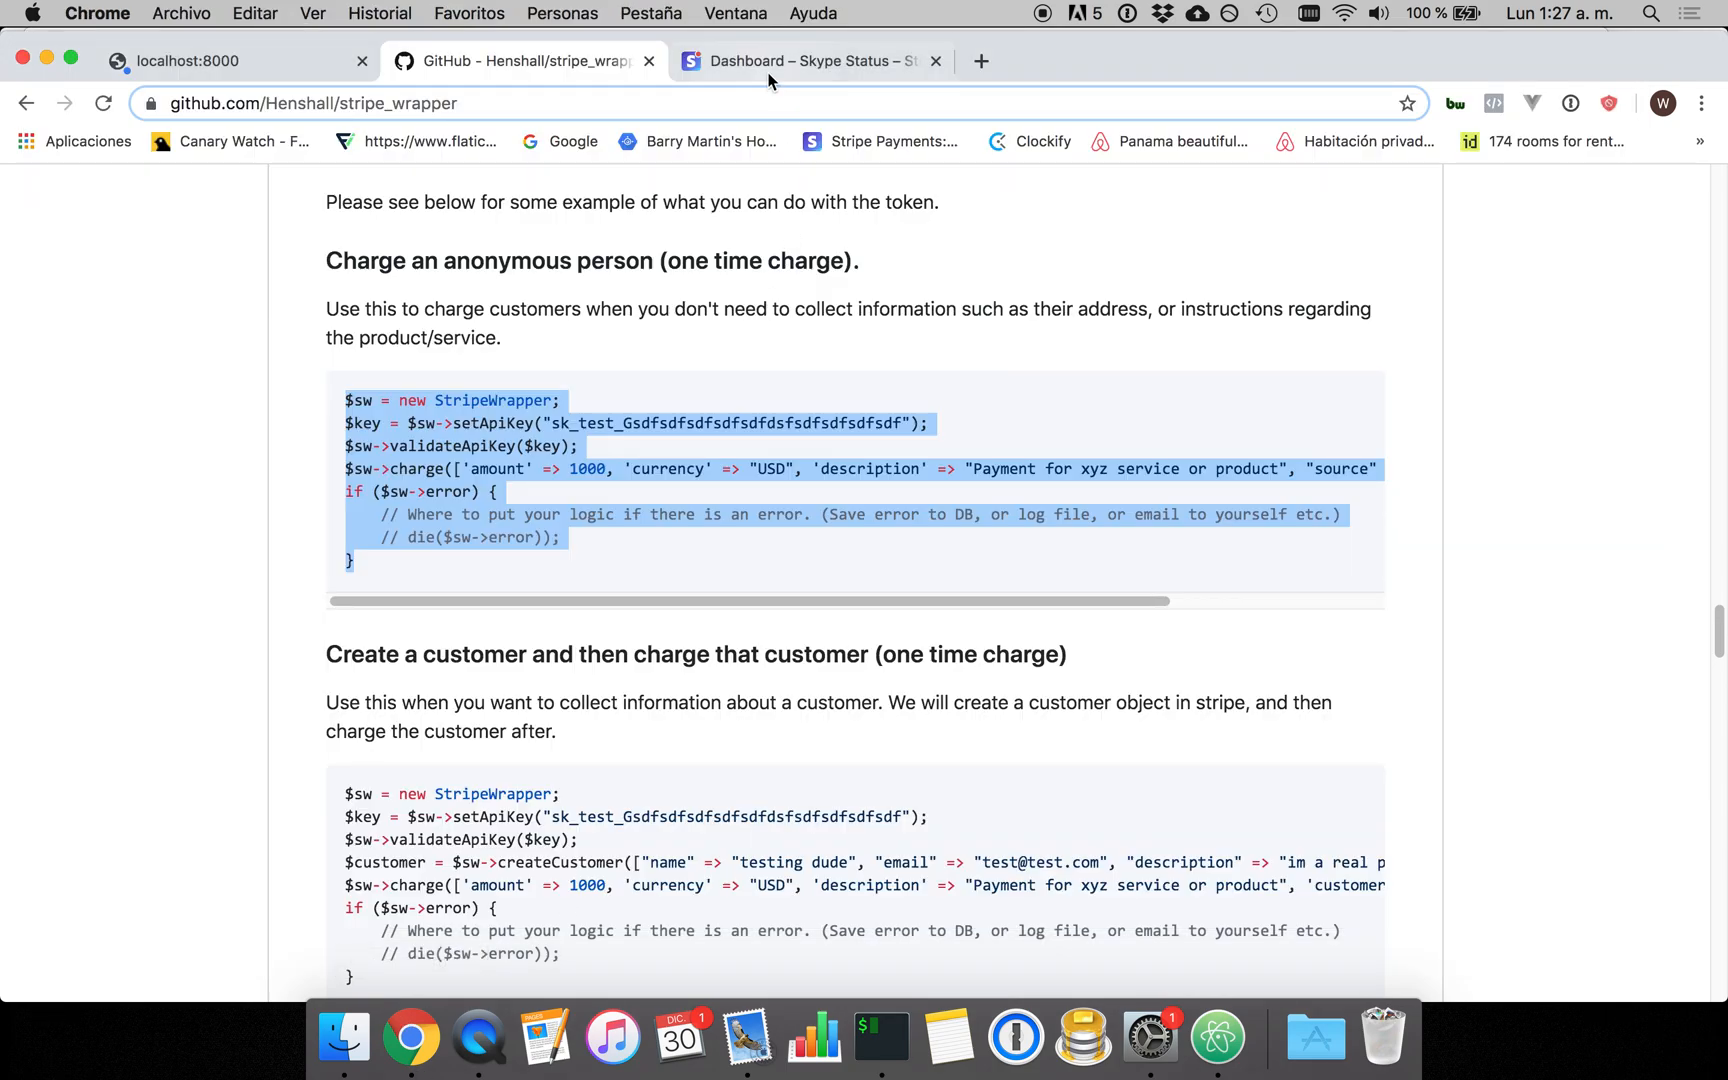
Paste the charge code into pay.php with amount 8700, add echo "sucess"; and save
left_click(810, 60)
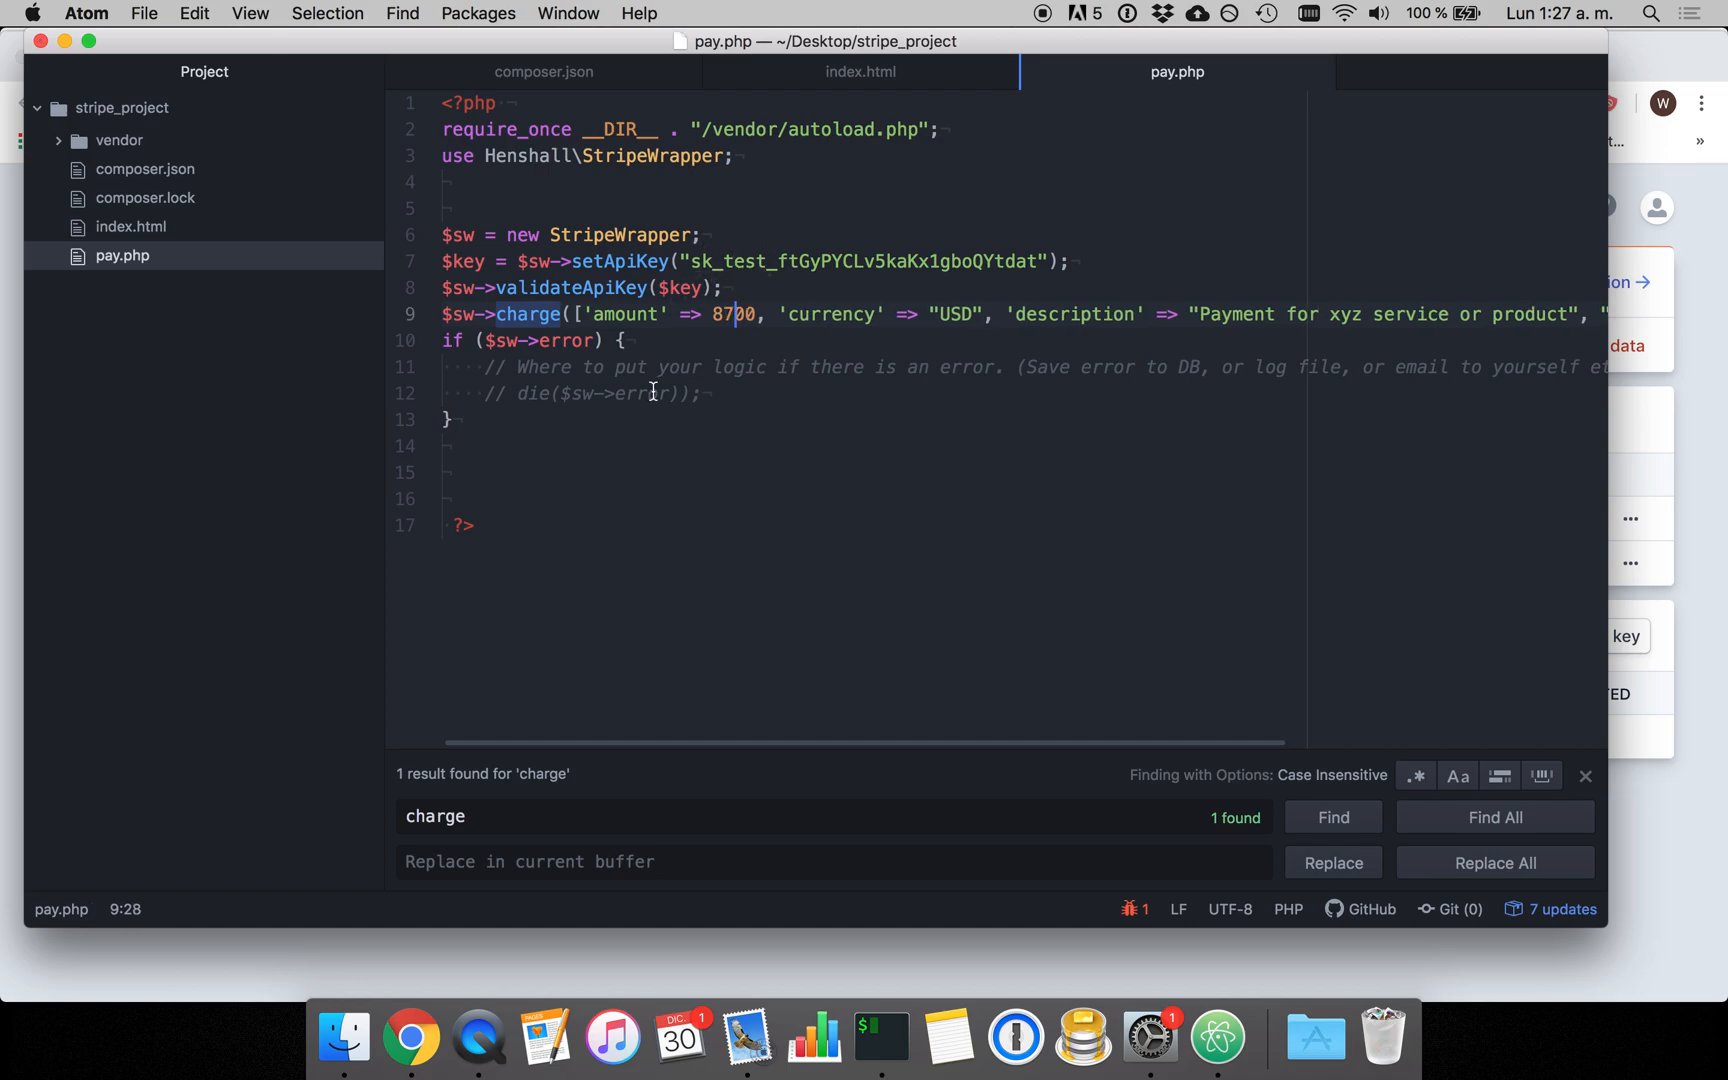
type("echo \"\"")
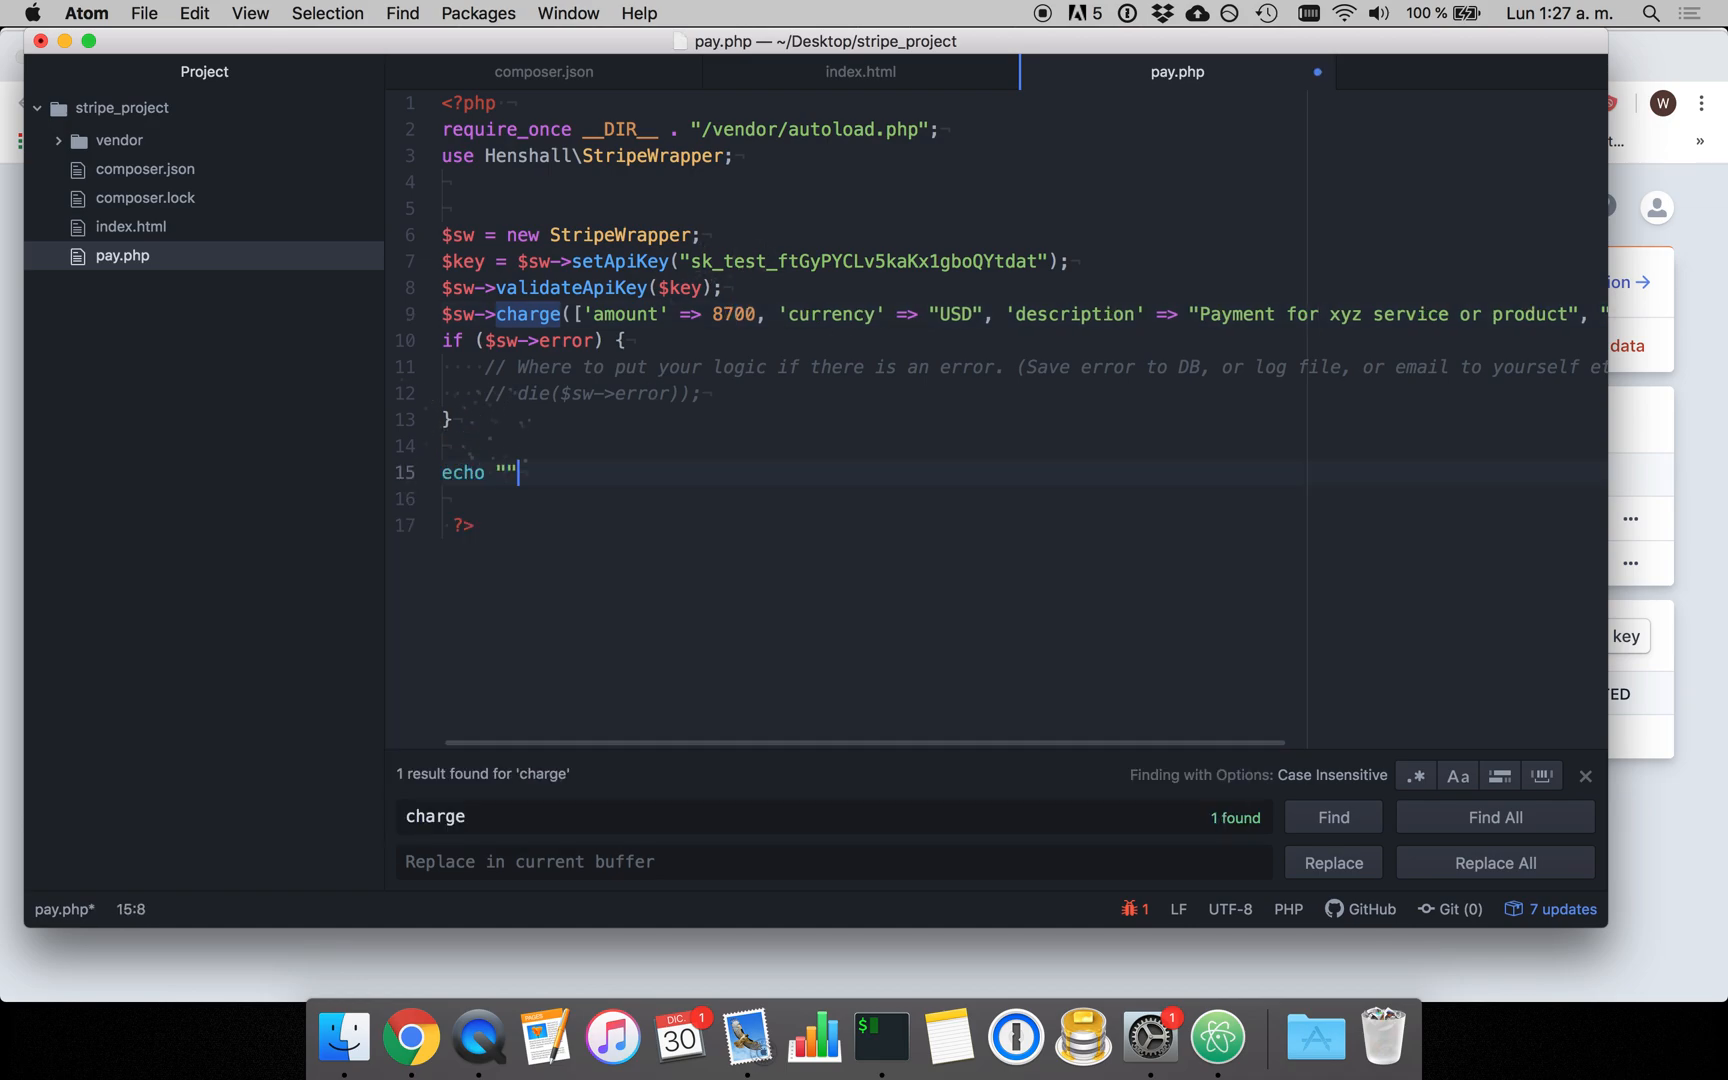
type("sucess")
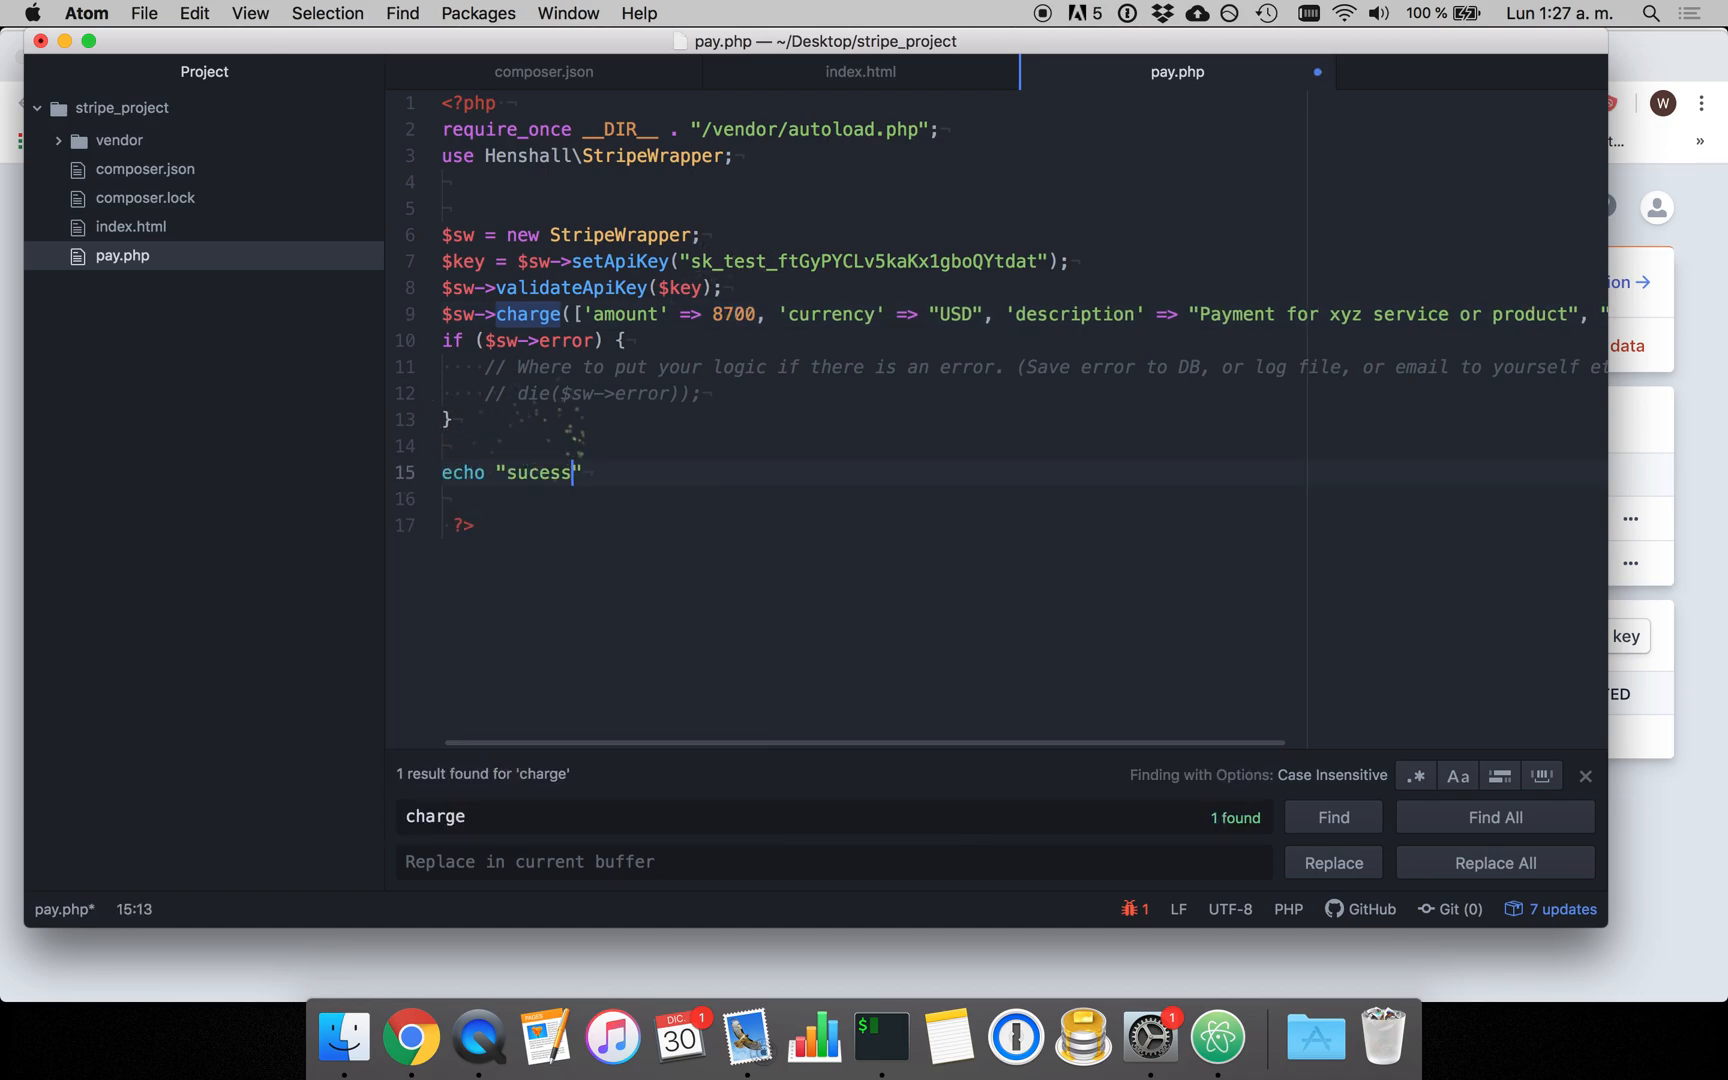
type(";")
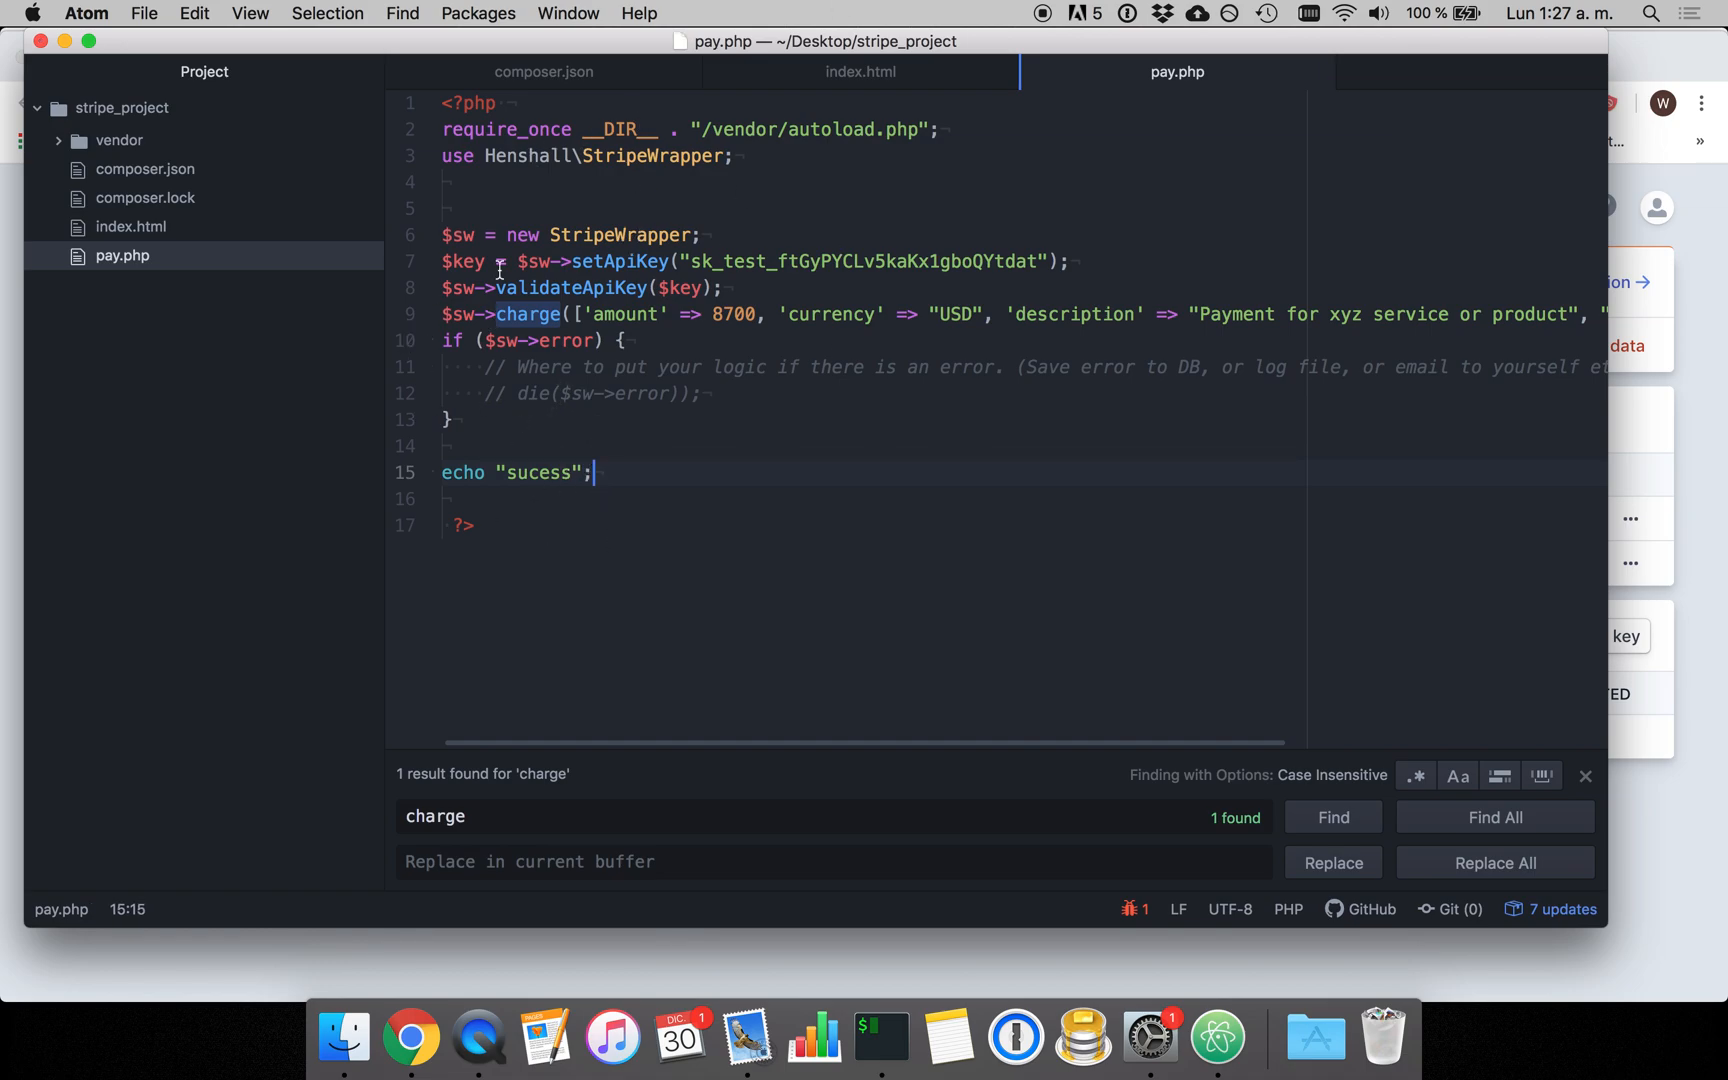
left_click(410, 1036)
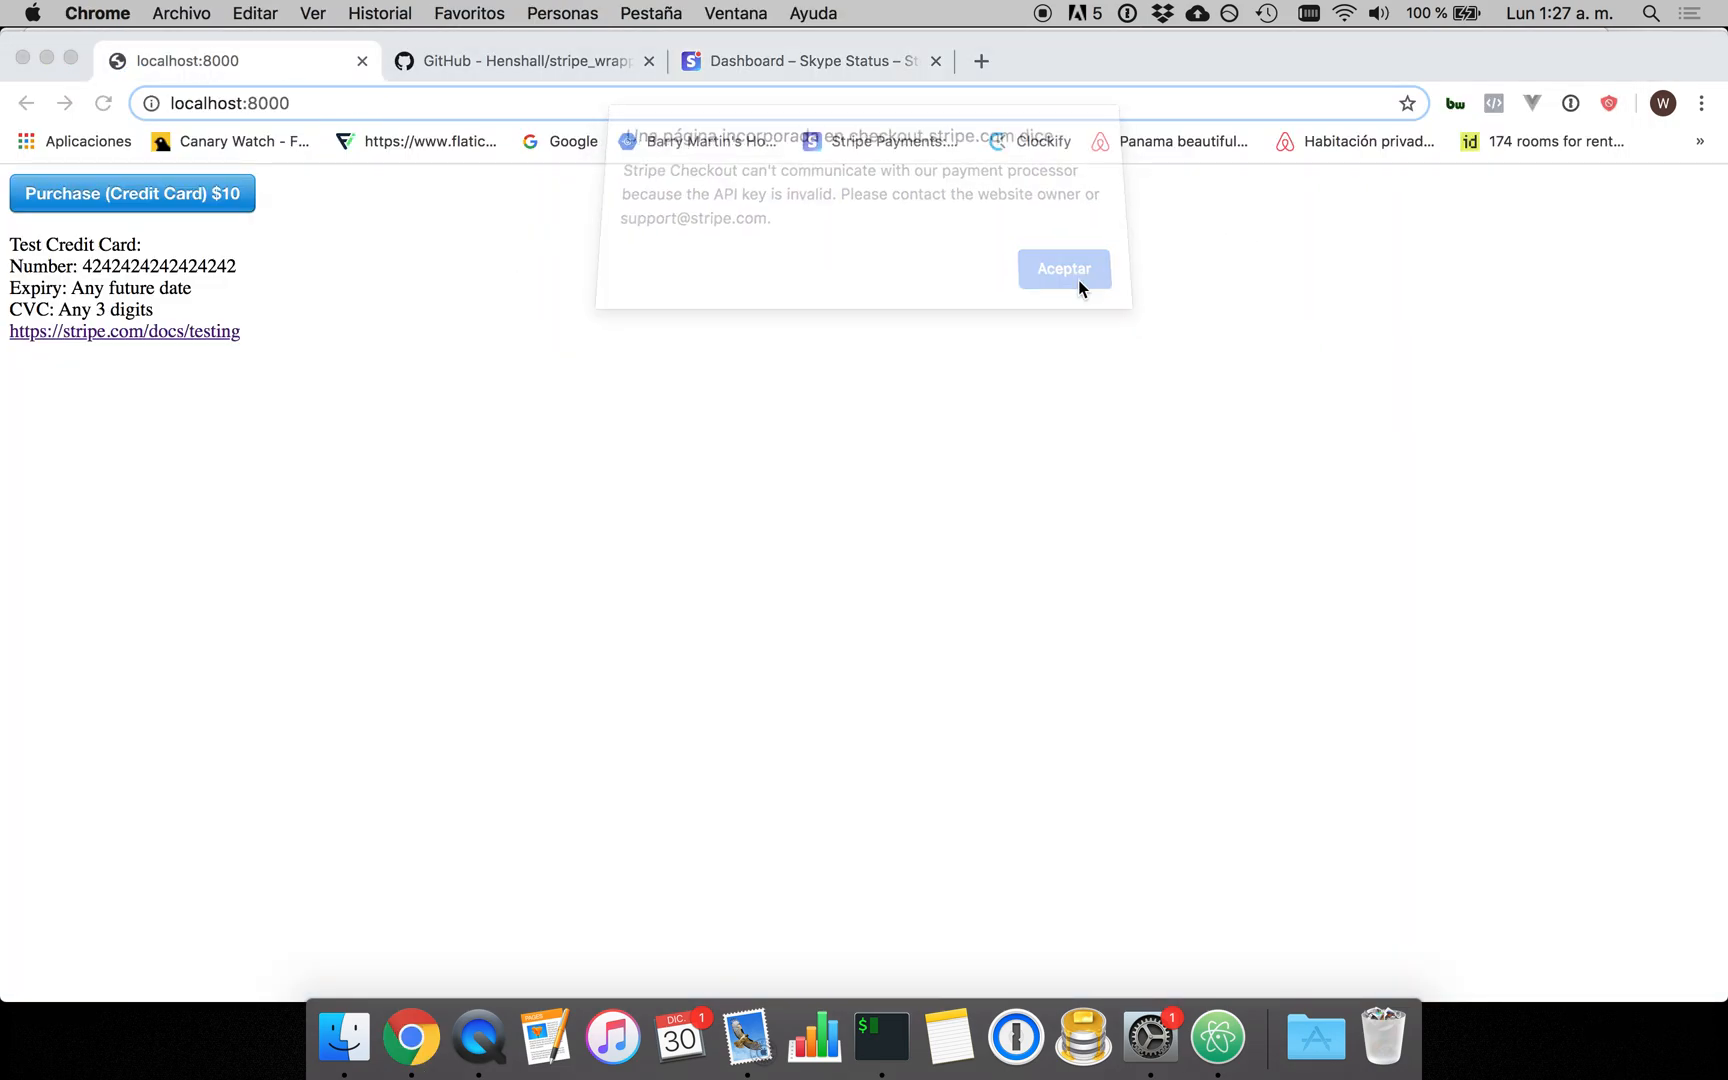
left_click(1062, 268)
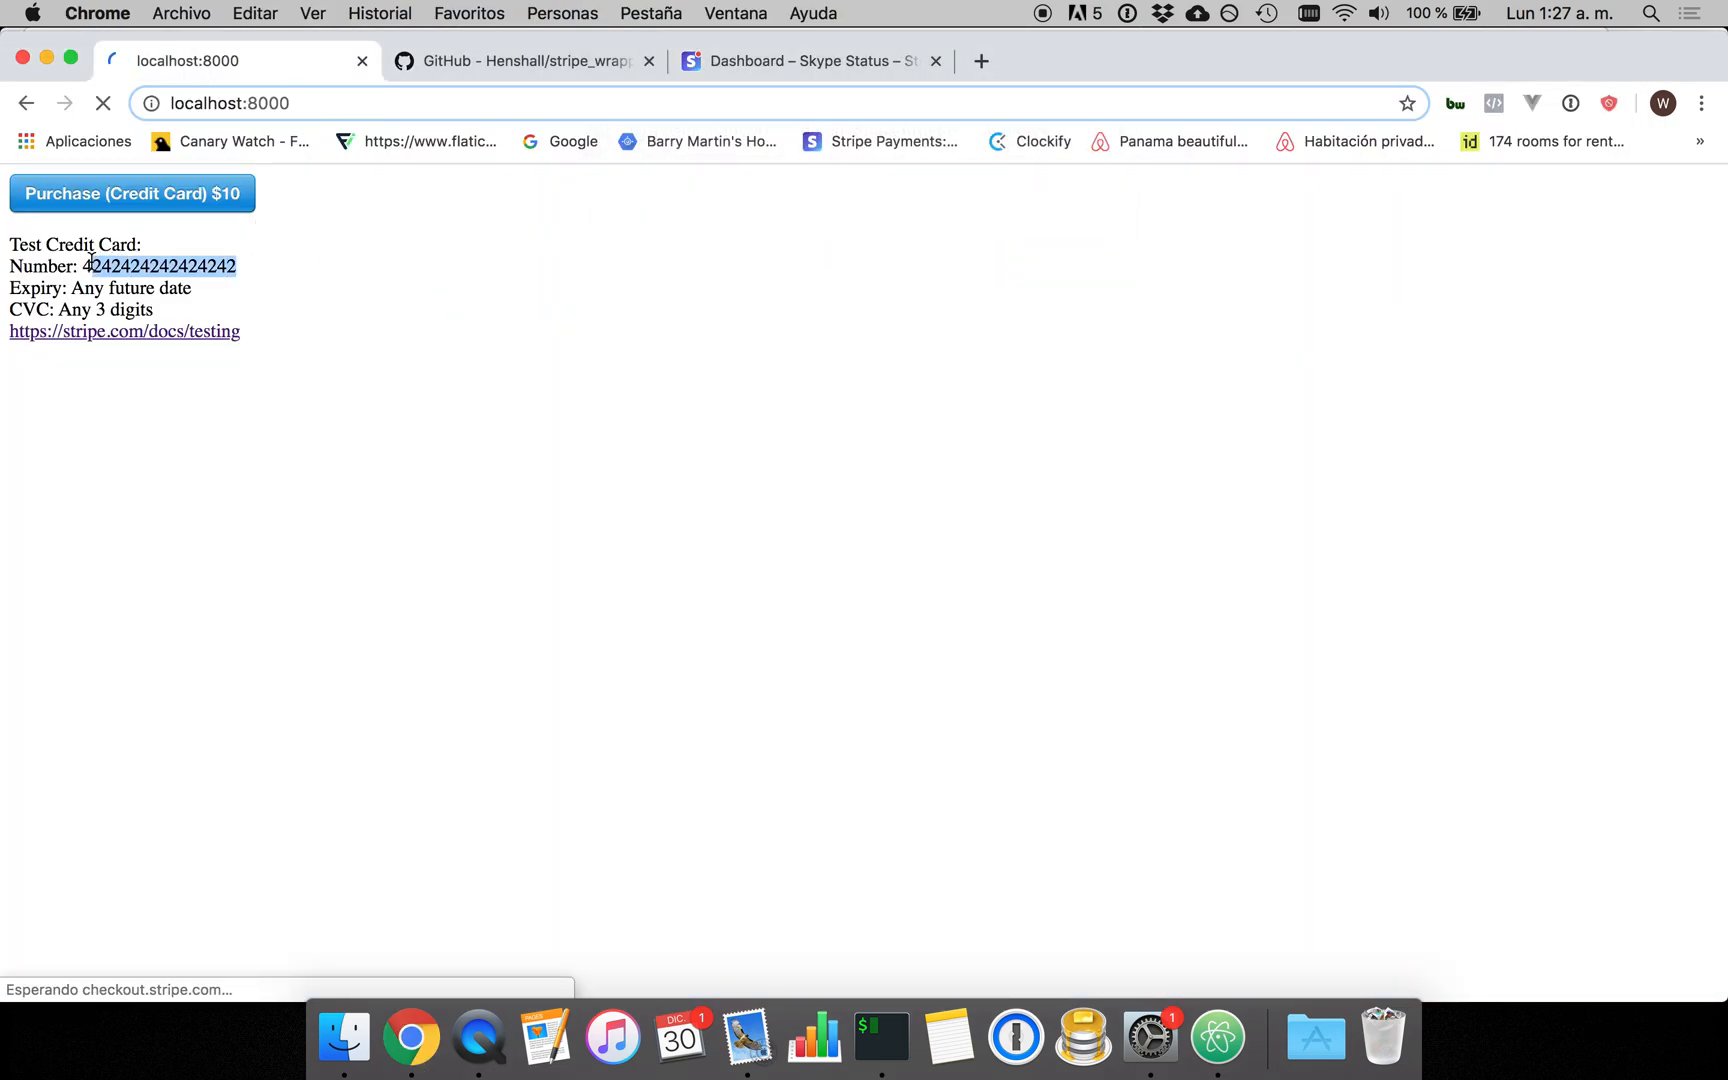
left_click(132, 192)
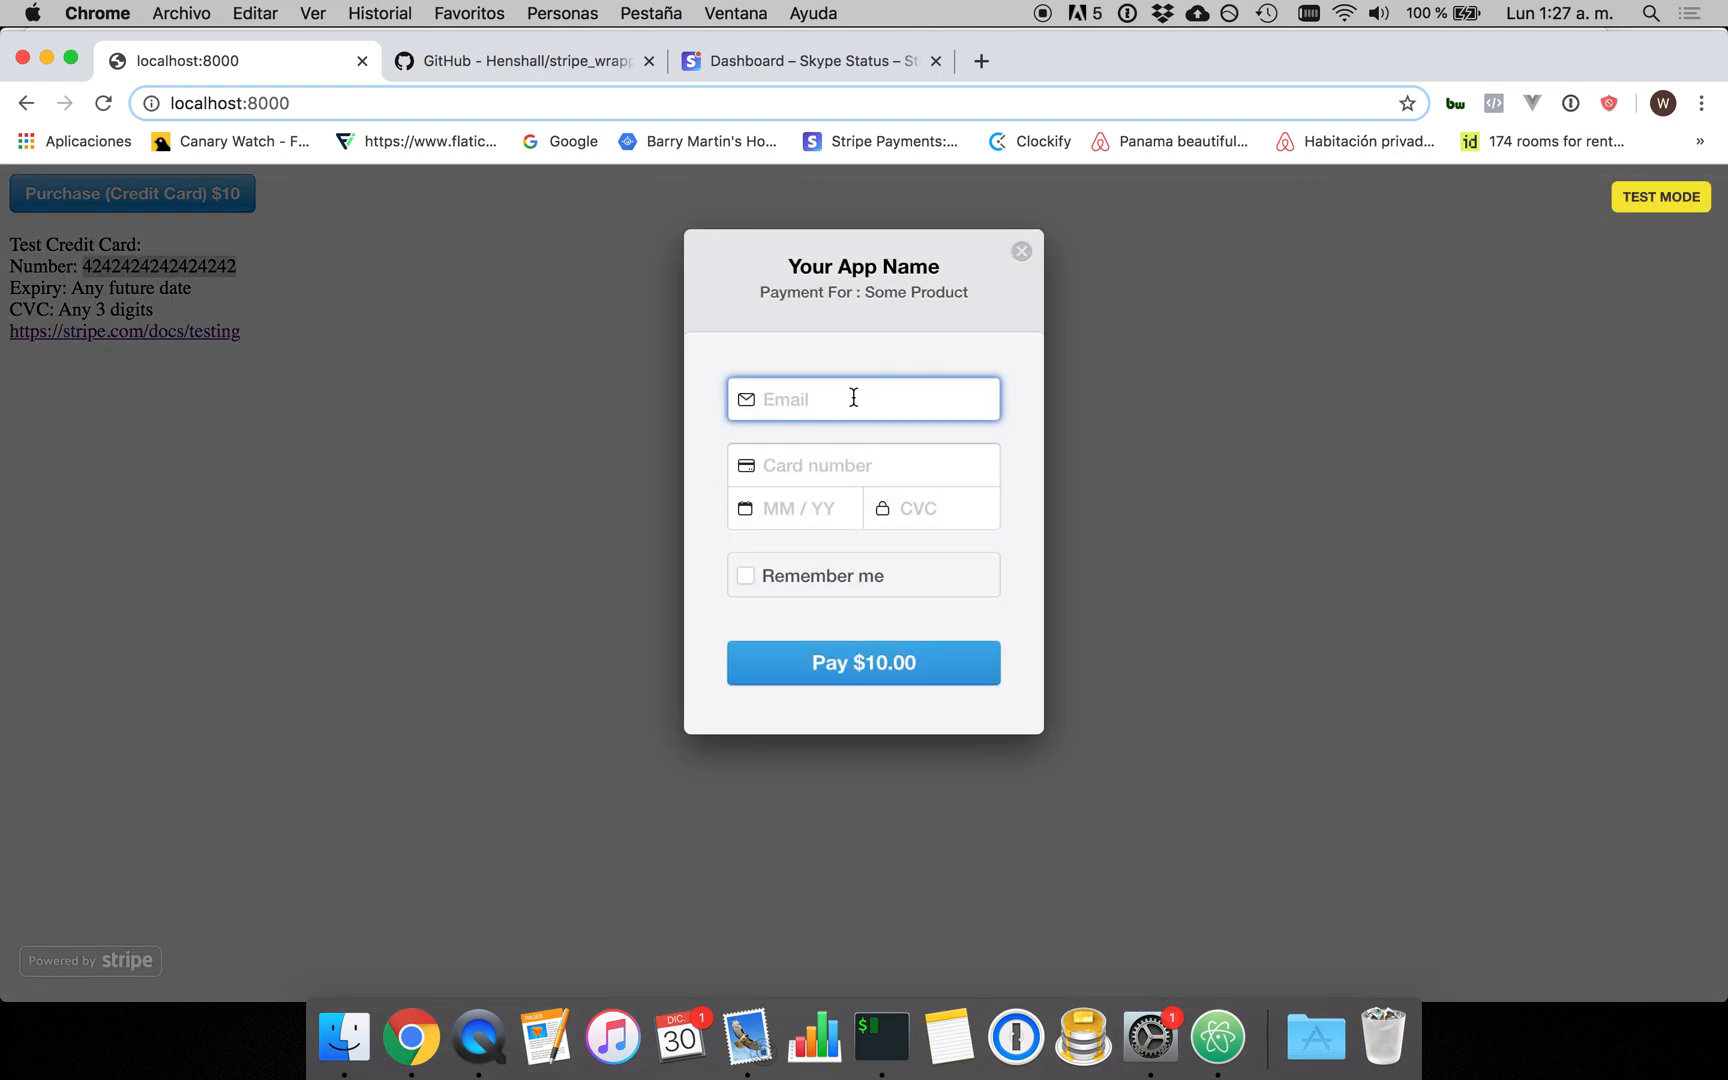
type("ll@ll.com")
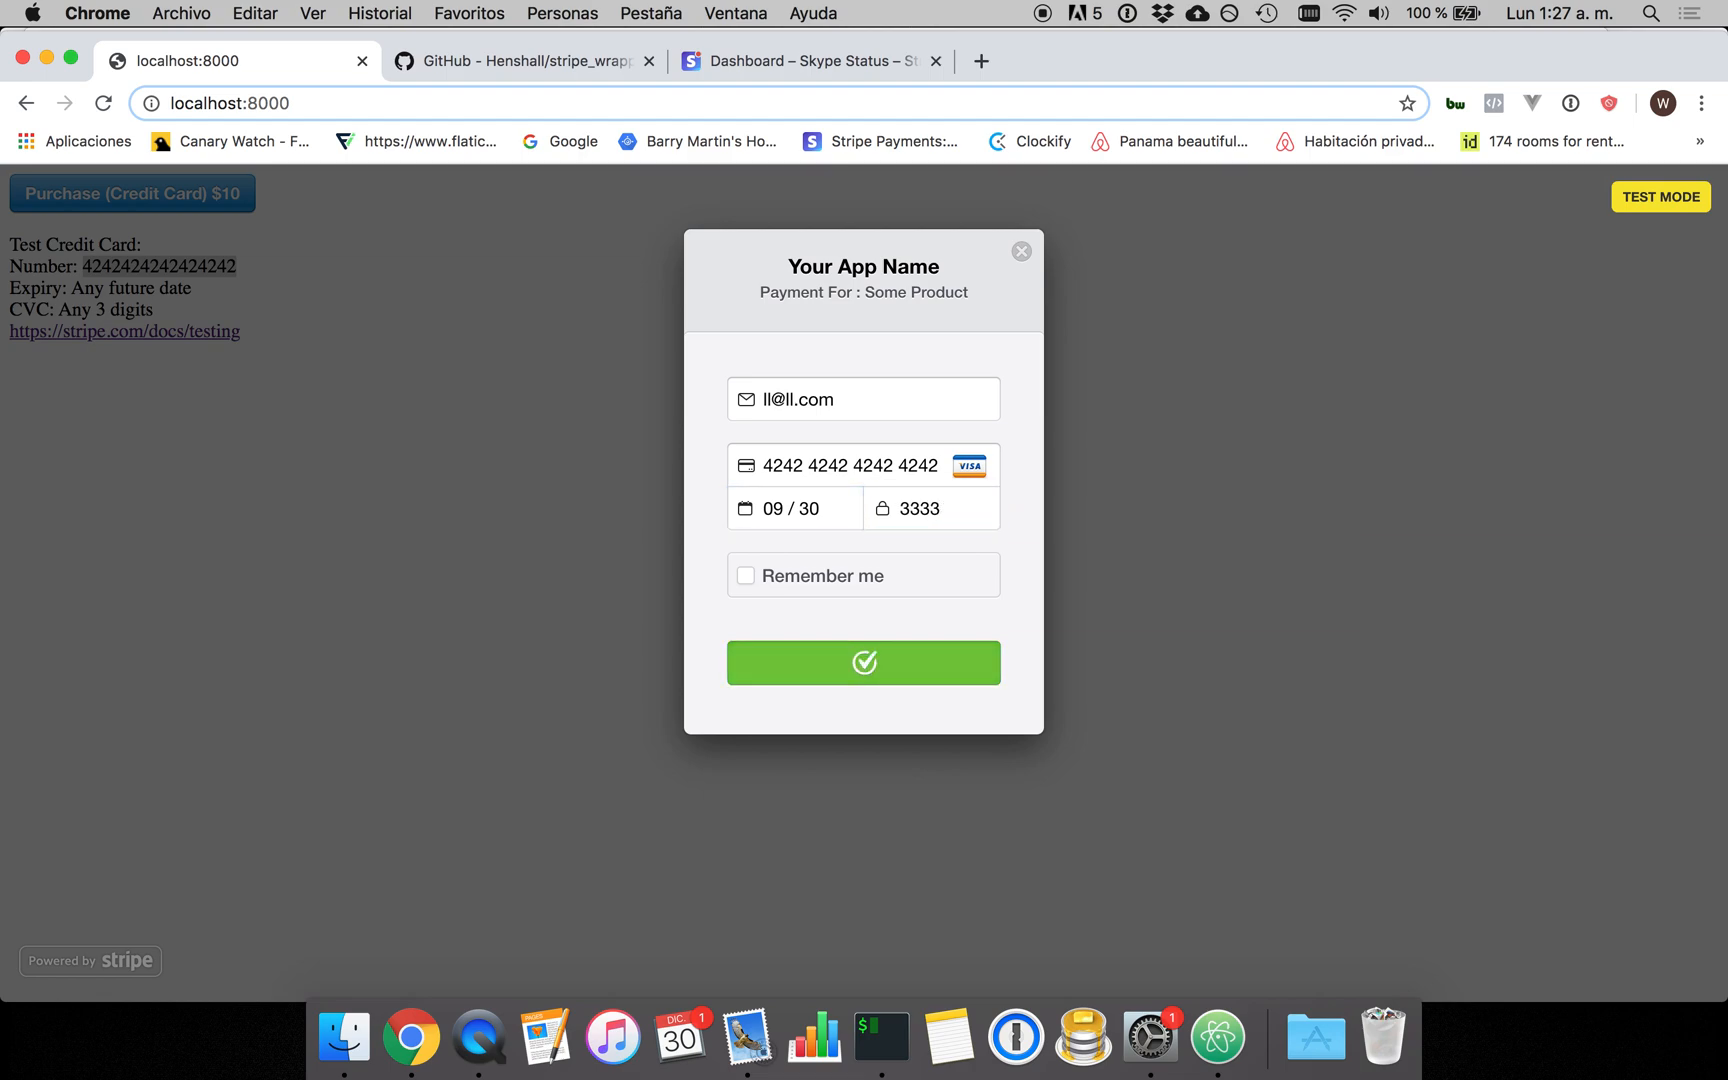
left_click(862, 662)
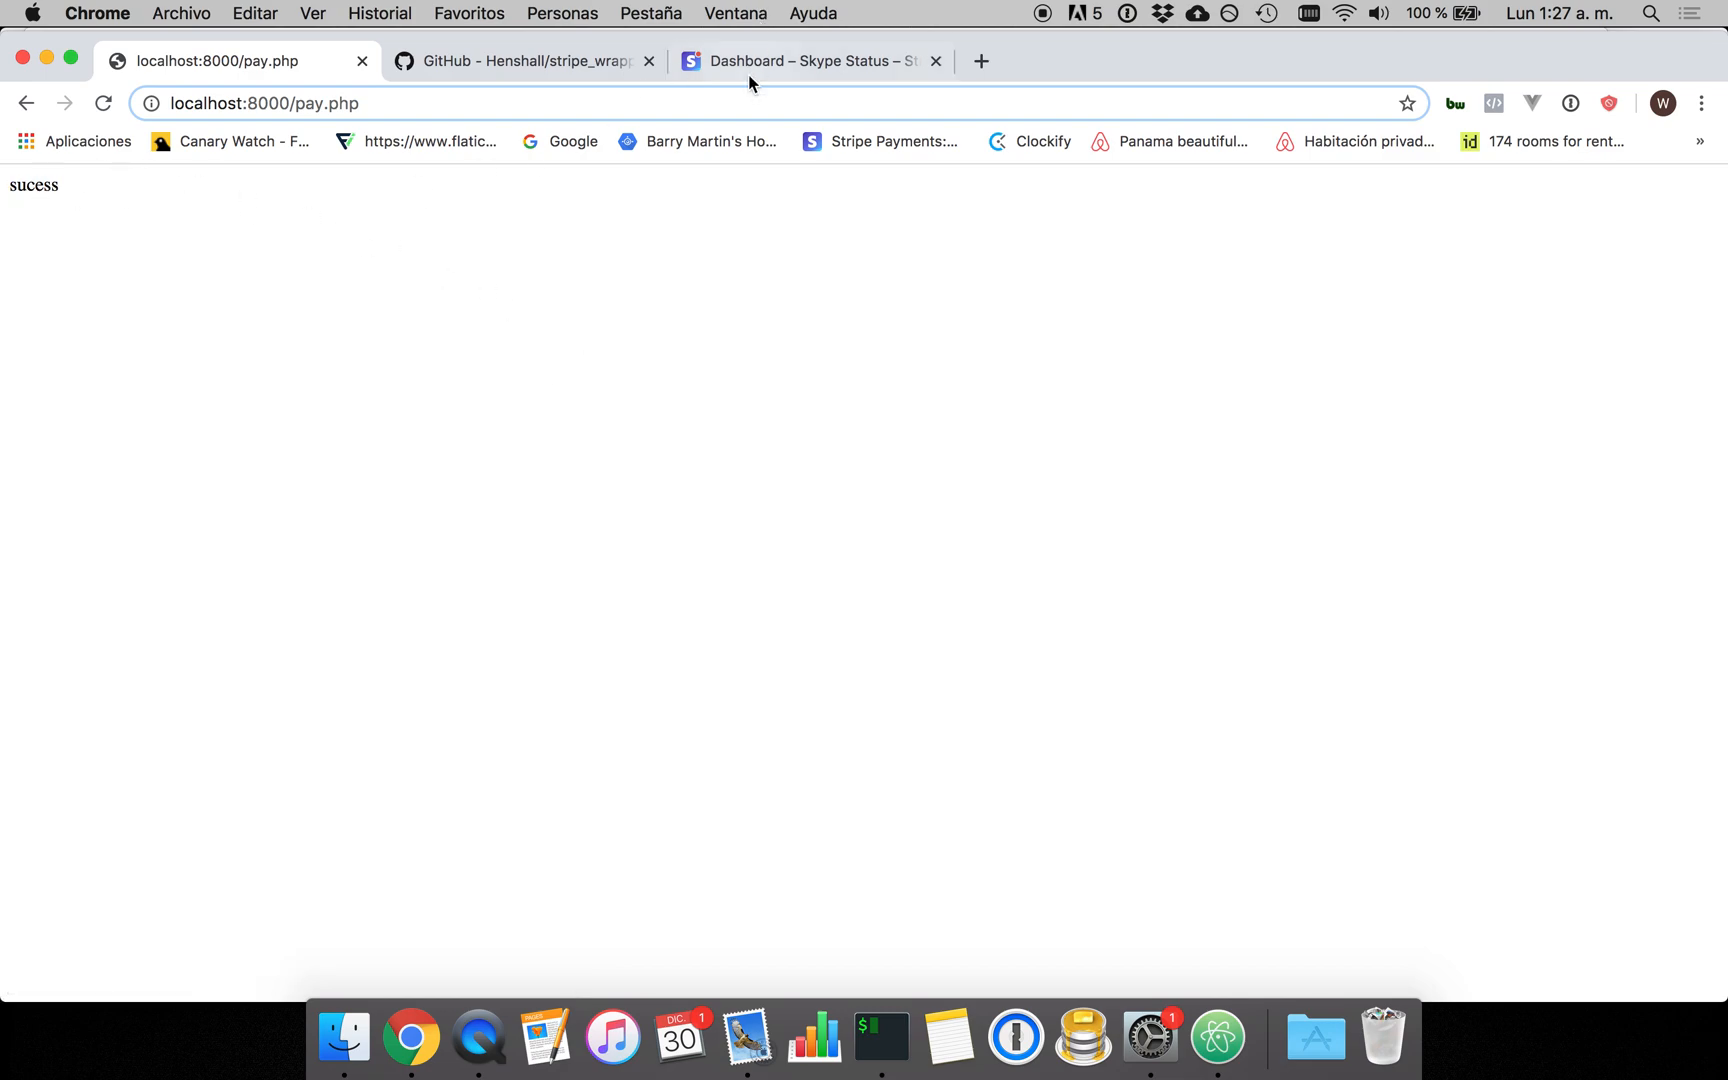
Check the US$87.00 charge in Stripe's Payments list, then return to the README
left_click(810, 60)
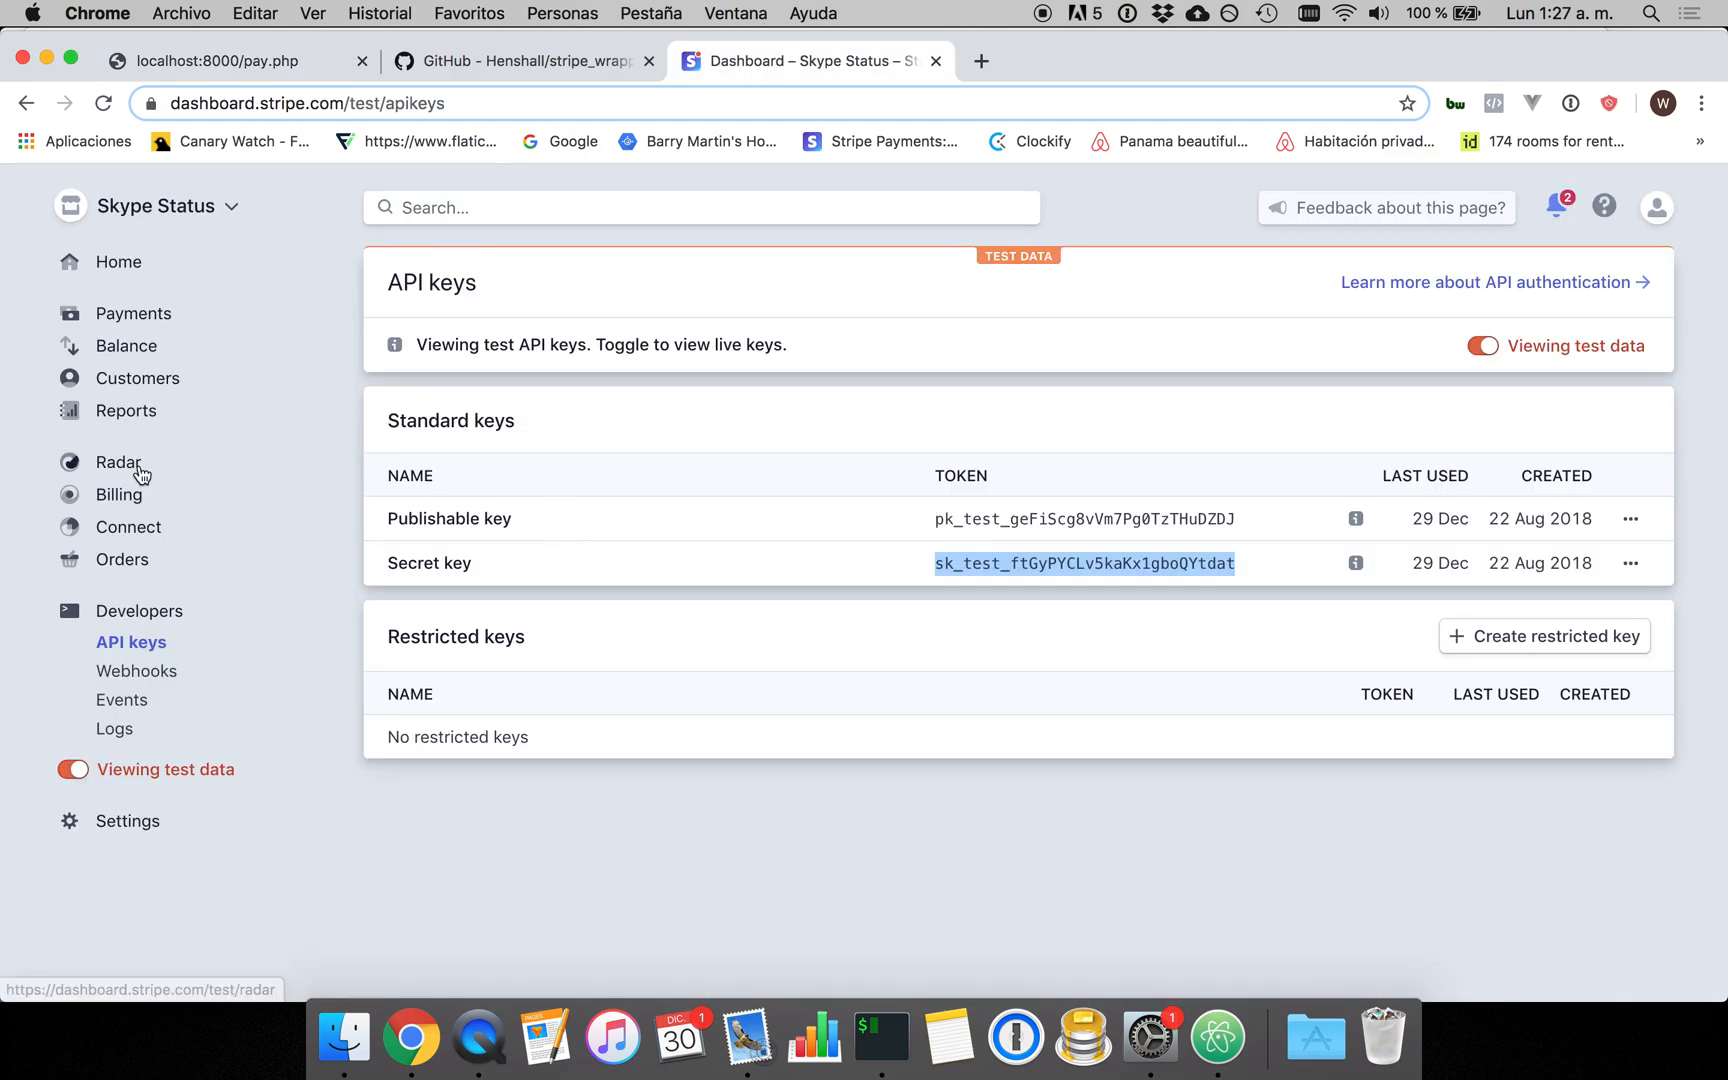
left_click(136, 312)
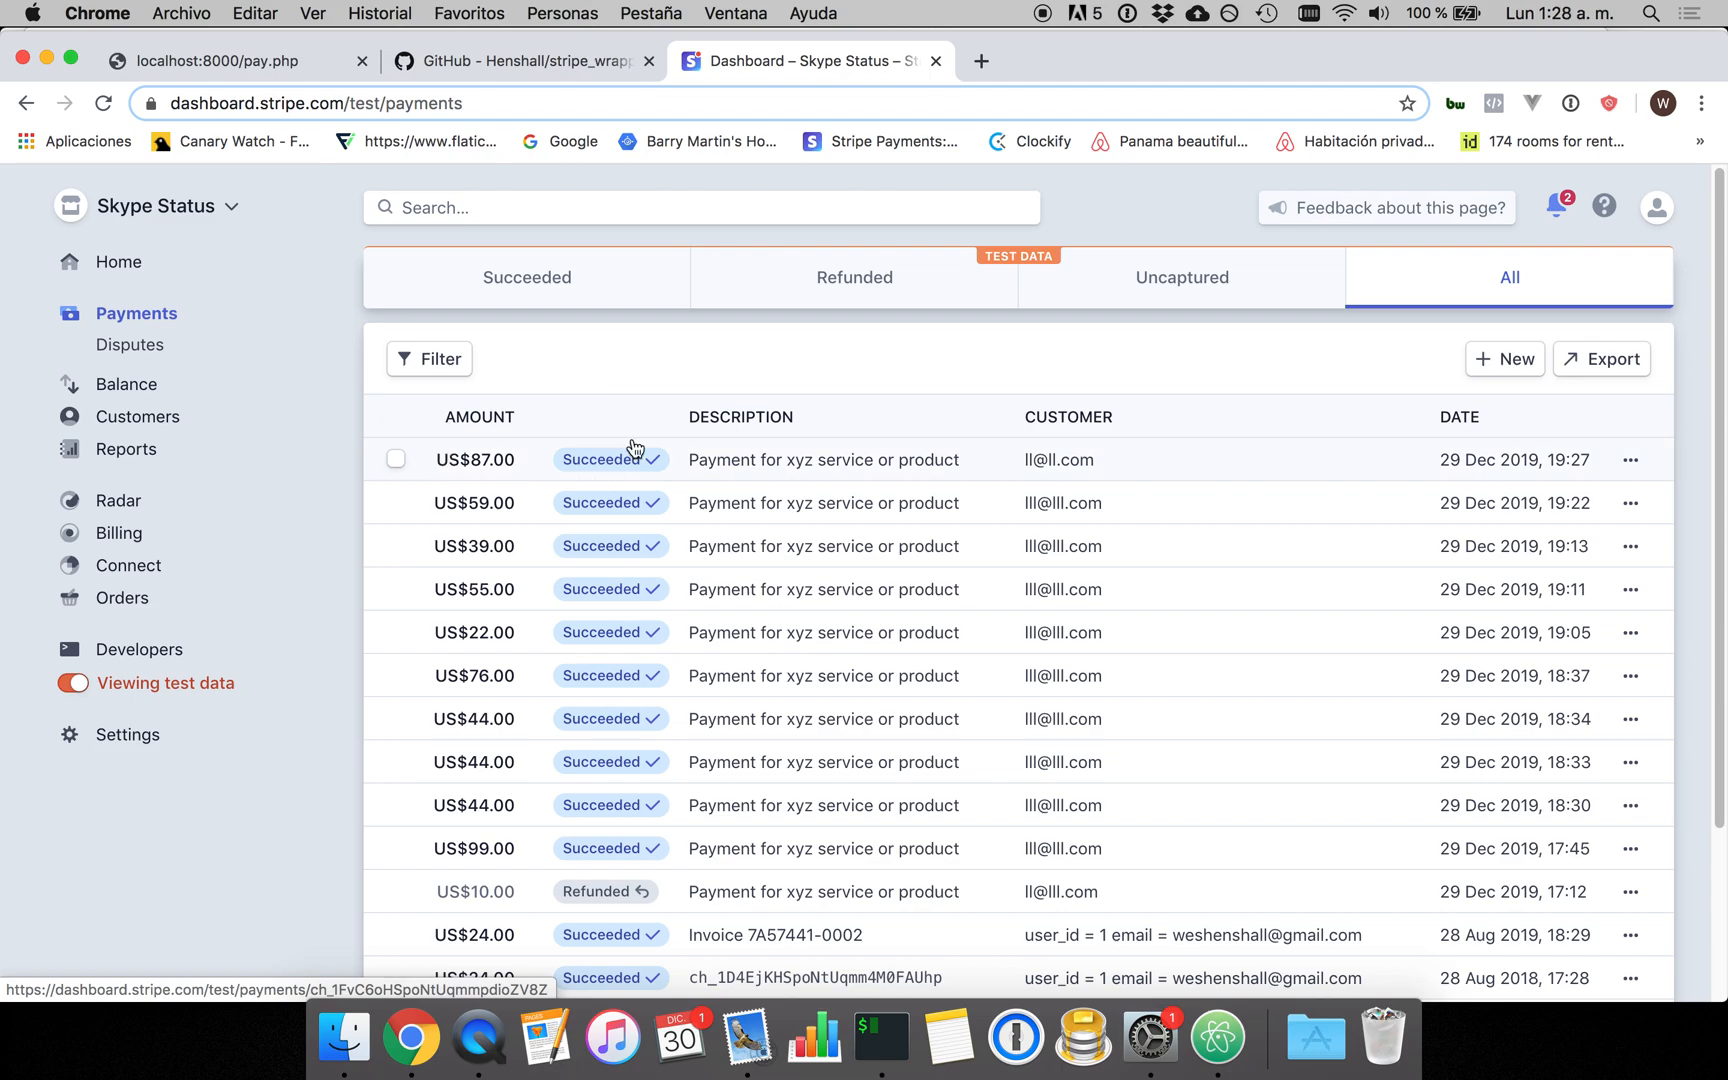
left_click(520, 60)
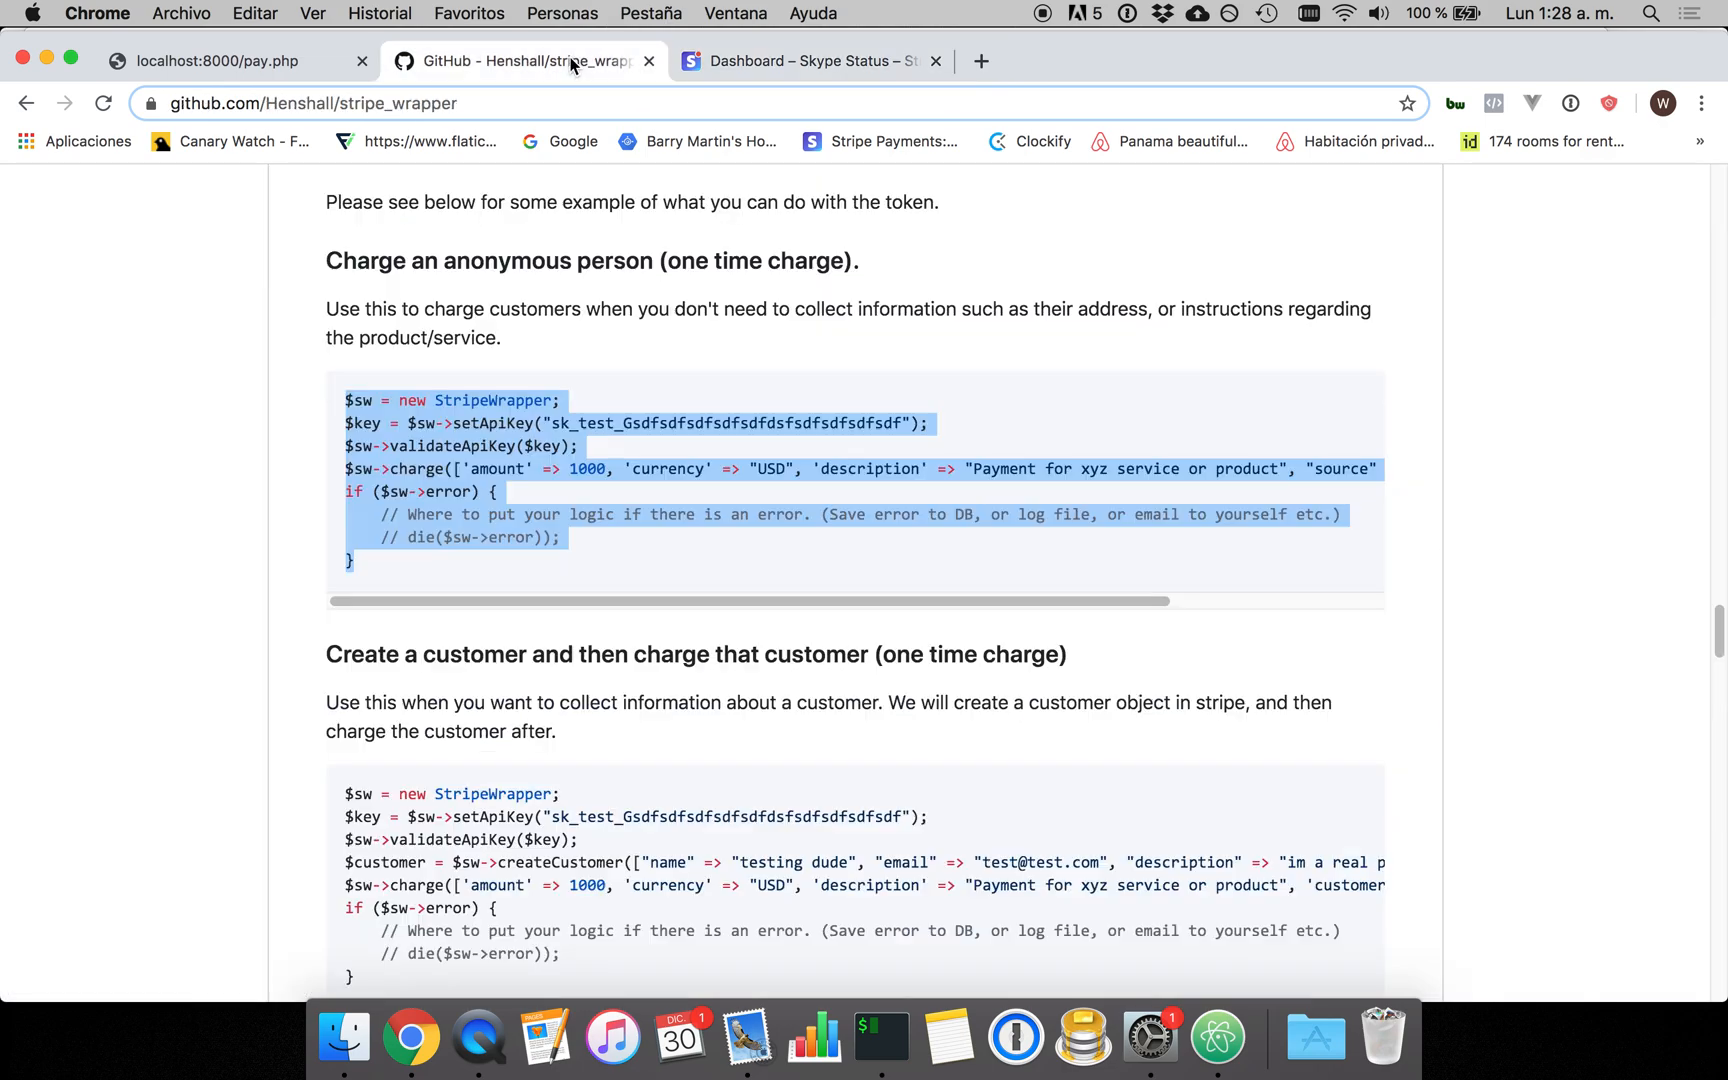